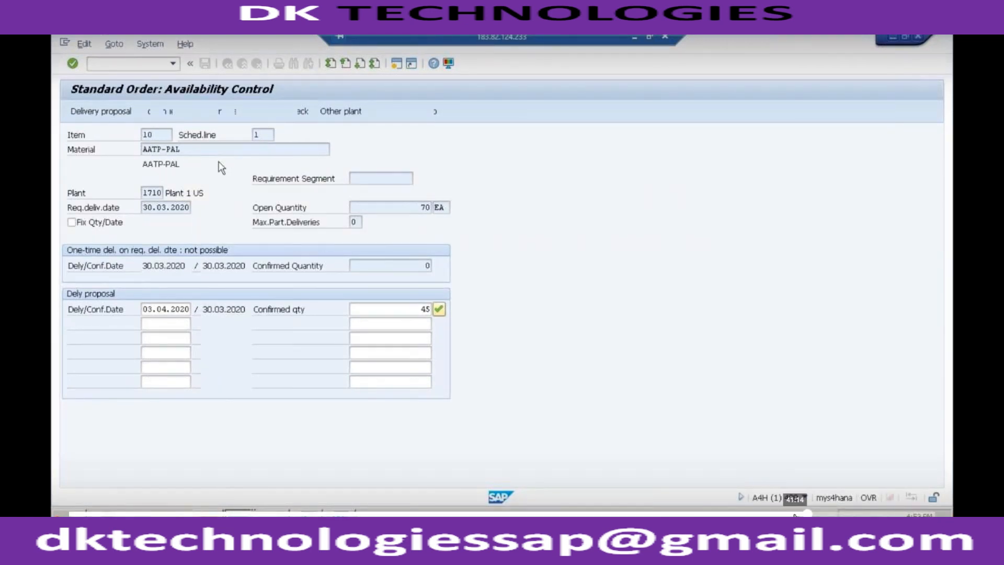
# - Show the product allocation confirmation for item 10, then switch to the AATP_PAL Product Allocation Object window in Chrome
pyautogui.click(408, 111)
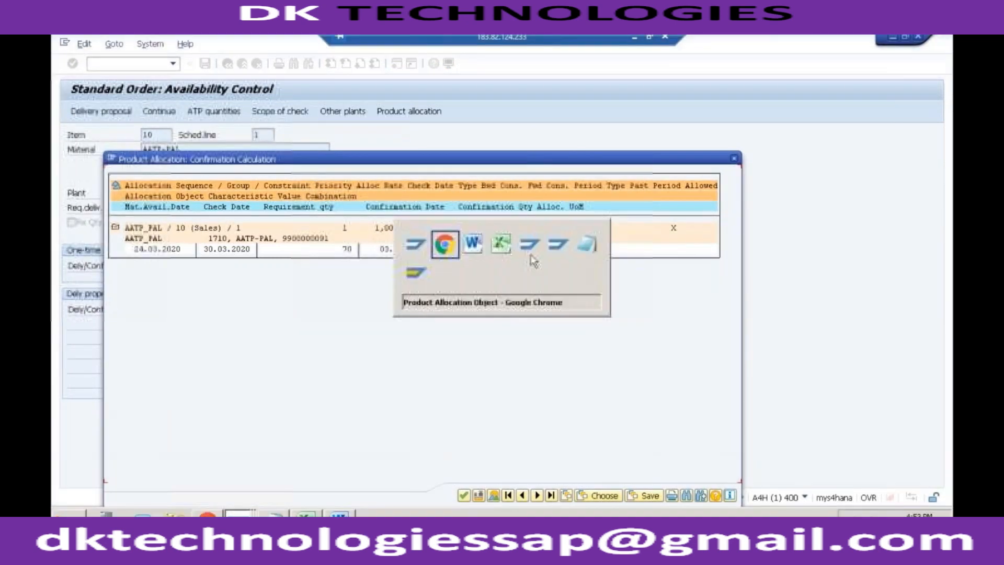
pyautogui.click(443, 243)
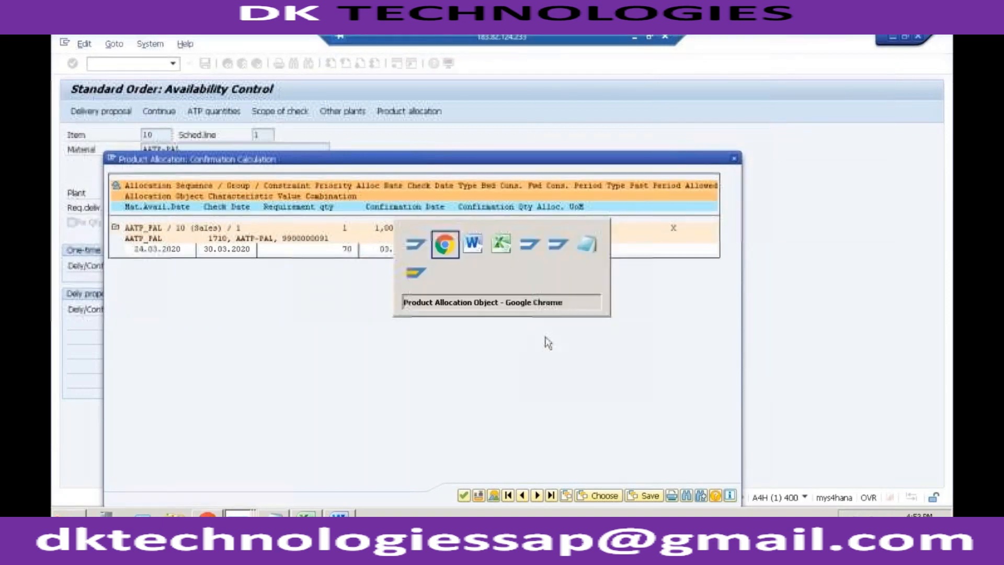
pyautogui.click(443, 243)
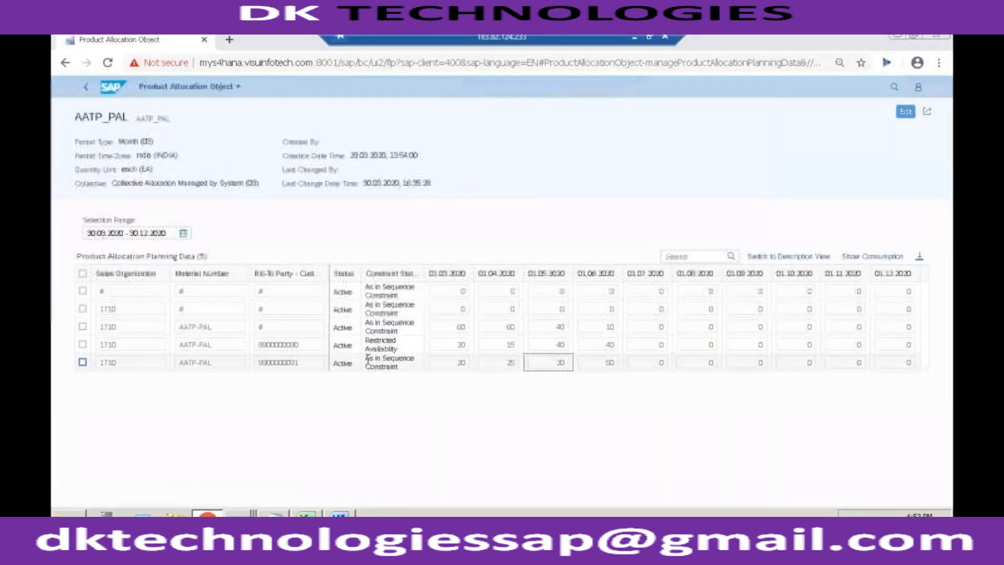
# - Return from the AATP_PAL planning data to the Standard Order: Availability Control window in SAP GUI
pyautogui.click(389, 362)
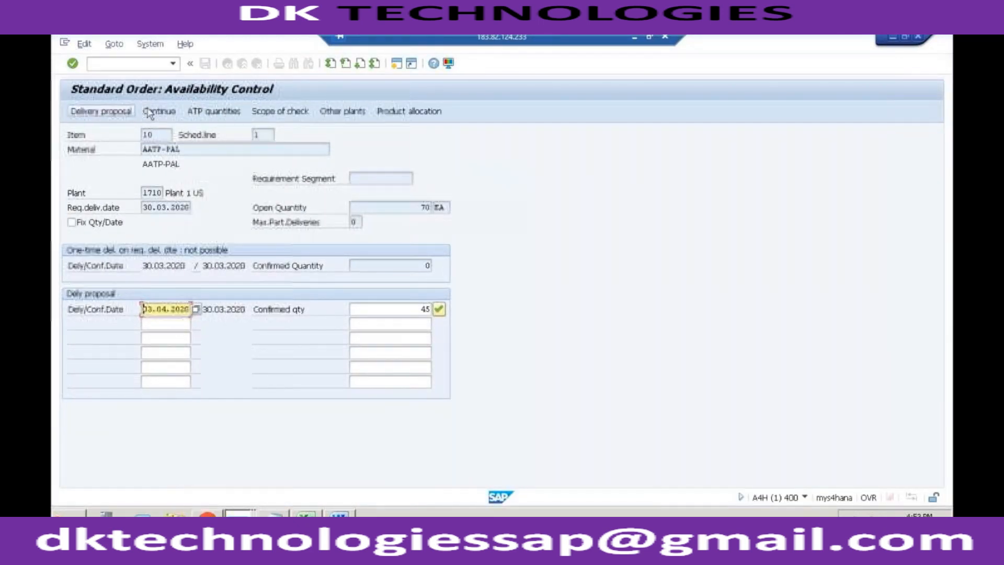
# - Accept the proposal, rerun the ATP check for requested delivery 30.04.2020 and review the new delivery proposal
pyautogui.click(159, 111)
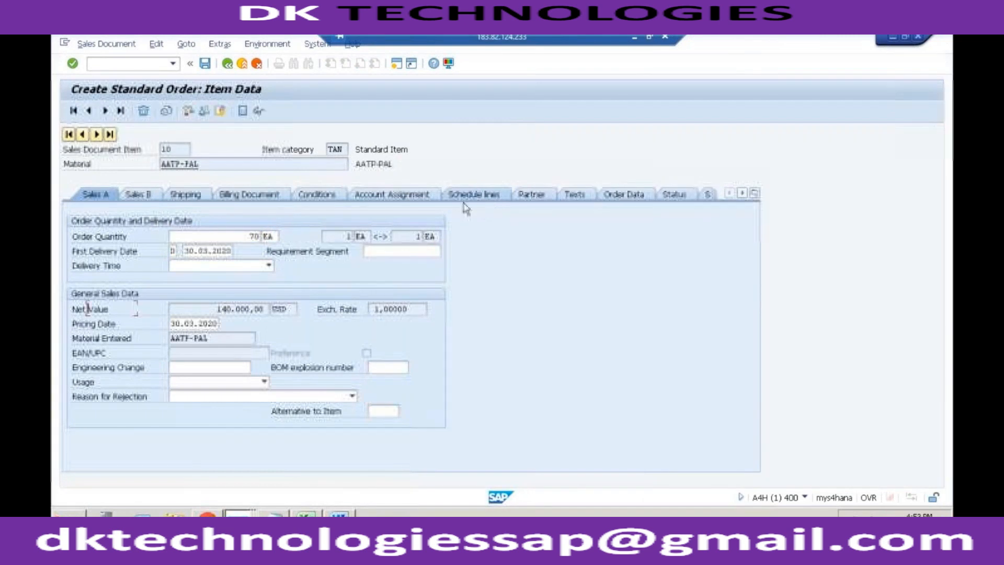
pyautogui.click(474, 194)
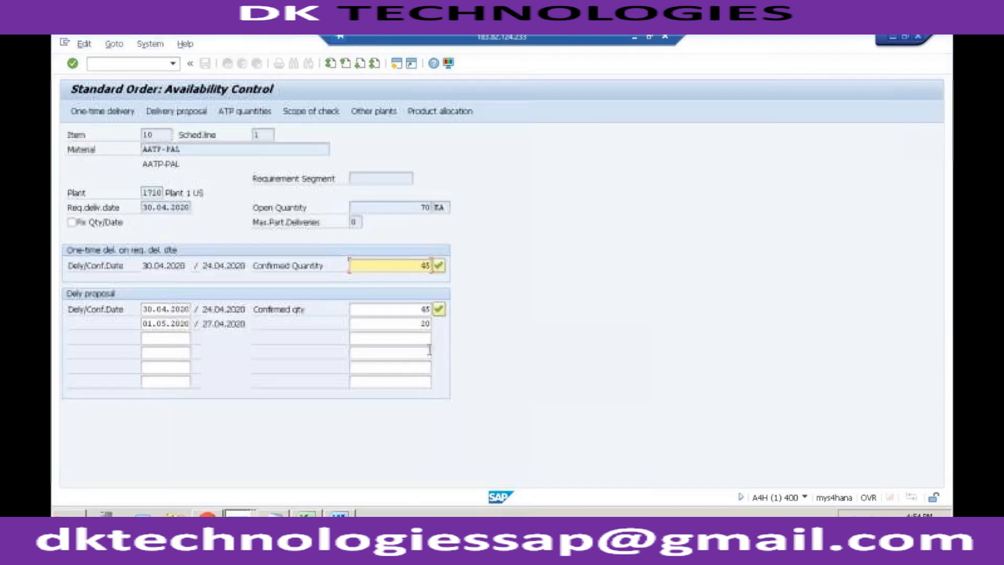
pyautogui.click(390, 323)
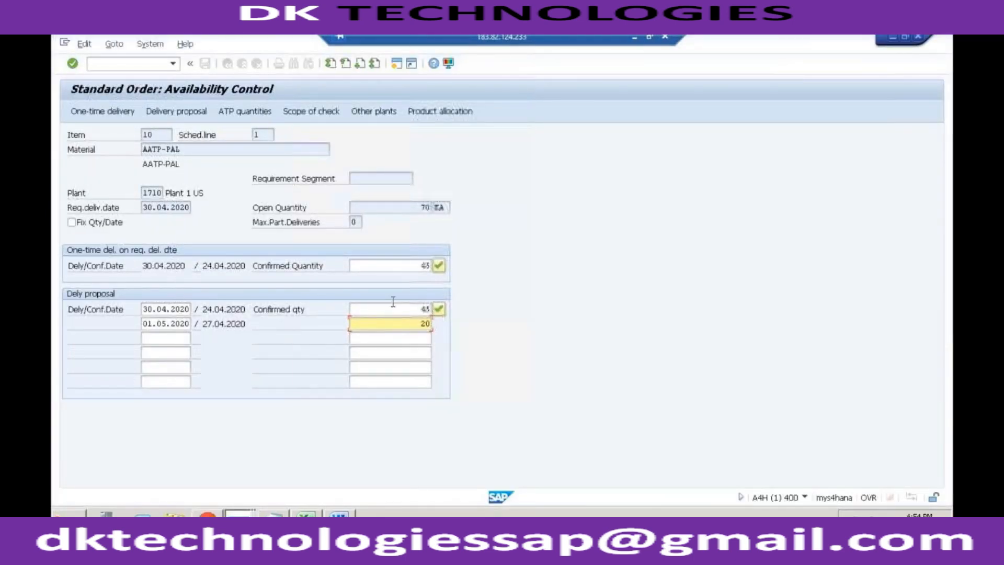
pyautogui.moveTo(407, 289)
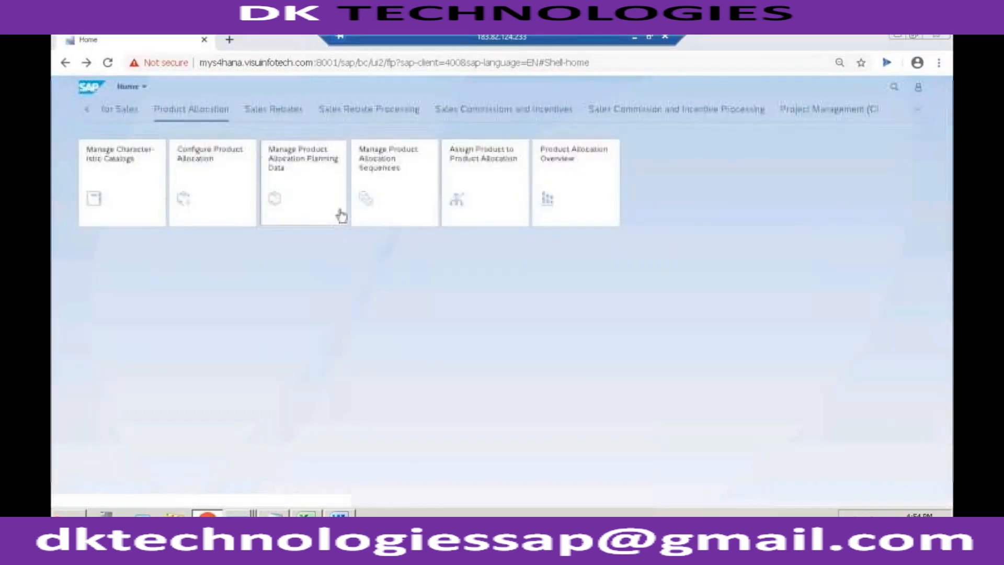
pyautogui.moveTo(592, 182)
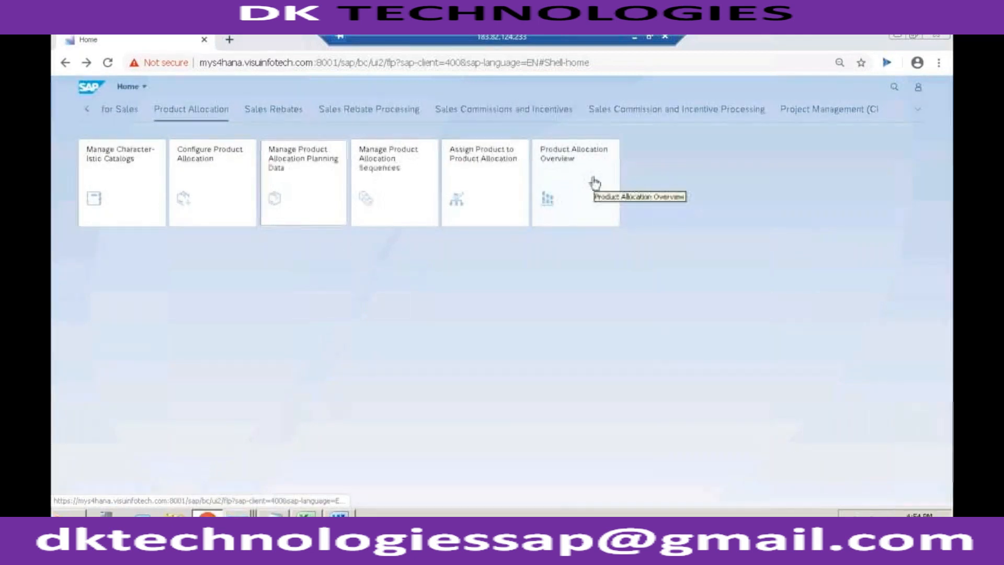
# - Launch the Product Allocation Overview tile from the Product Allocation group
pyautogui.click(575, 182)
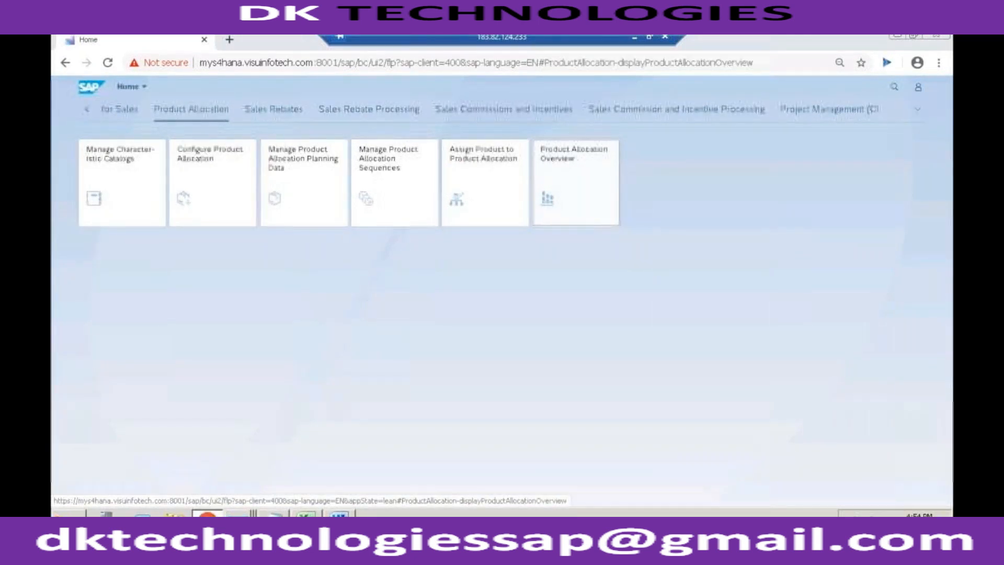
pyautogui.click(574, 181)
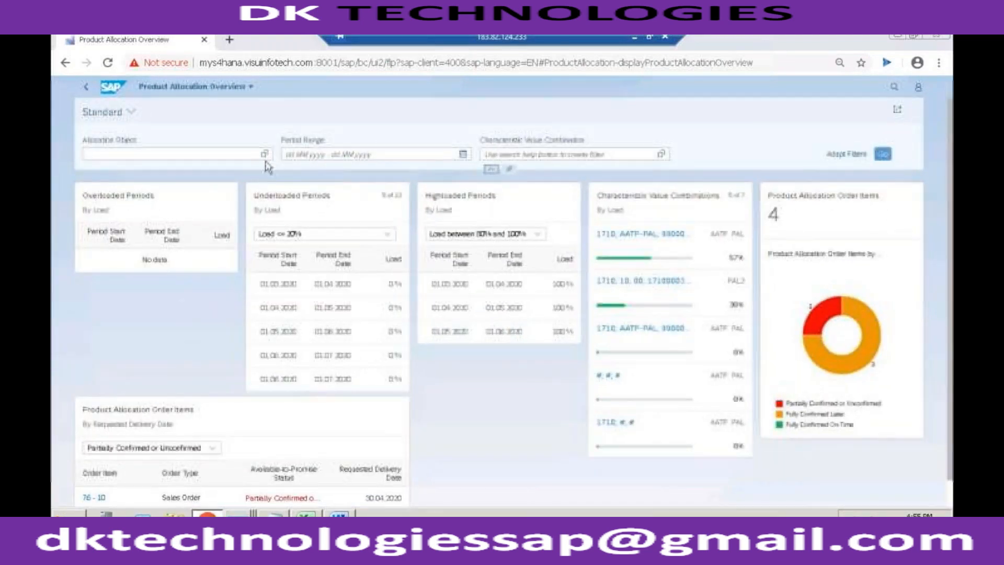
# - Filter the overview on allocation object AATP_PAL via the value help, then return to the launchpad home
pyautogui.click(260, 153)
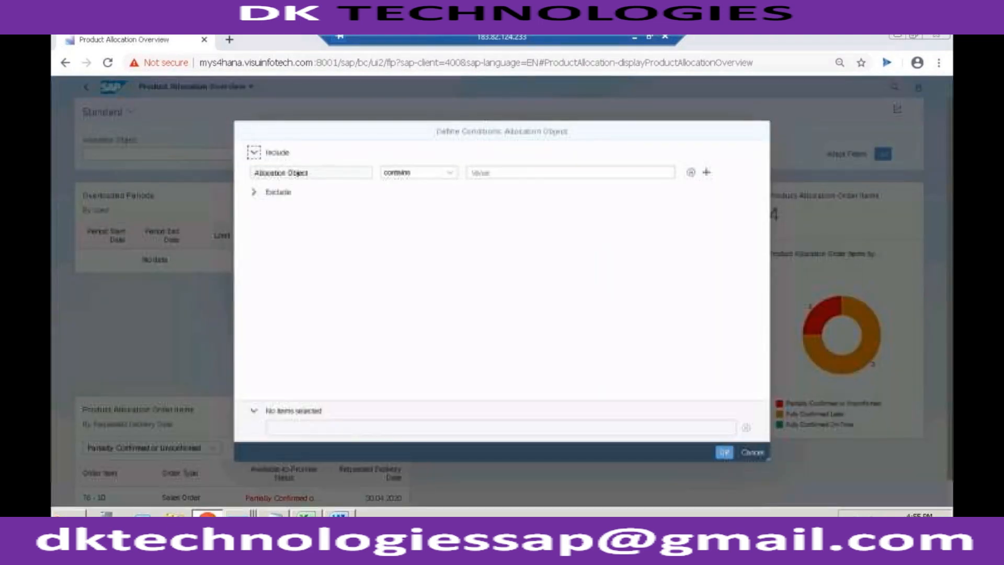
pyautogui.click(569, 173)
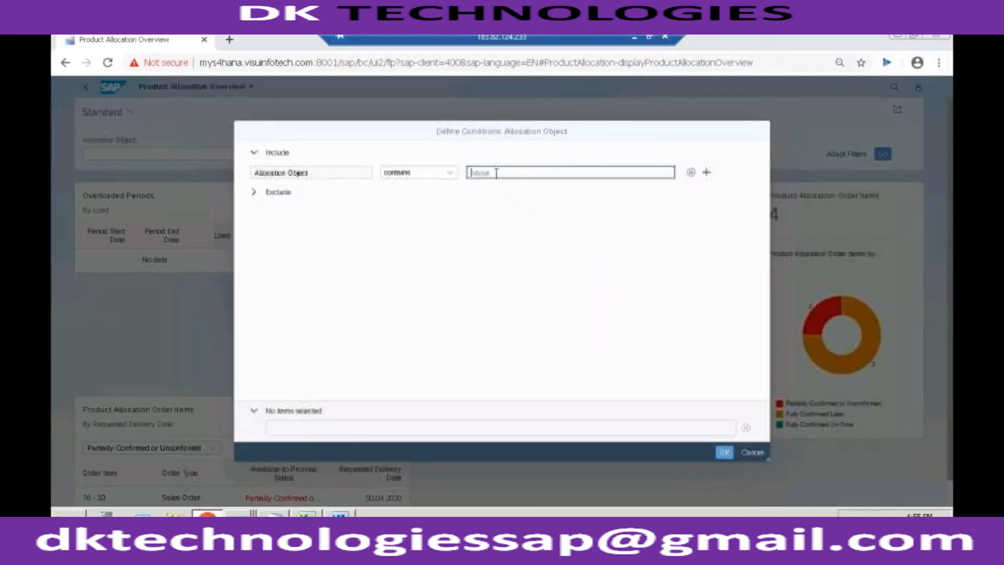
pyautogui.write('aatp')
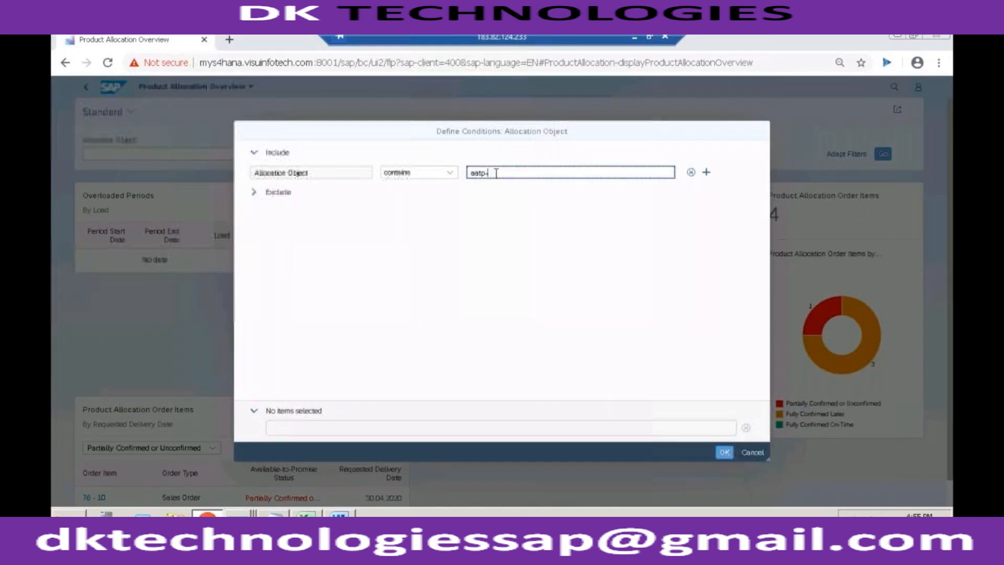
pyautogui.press('Backspace')
pyautogui.write('AATP_PAL')
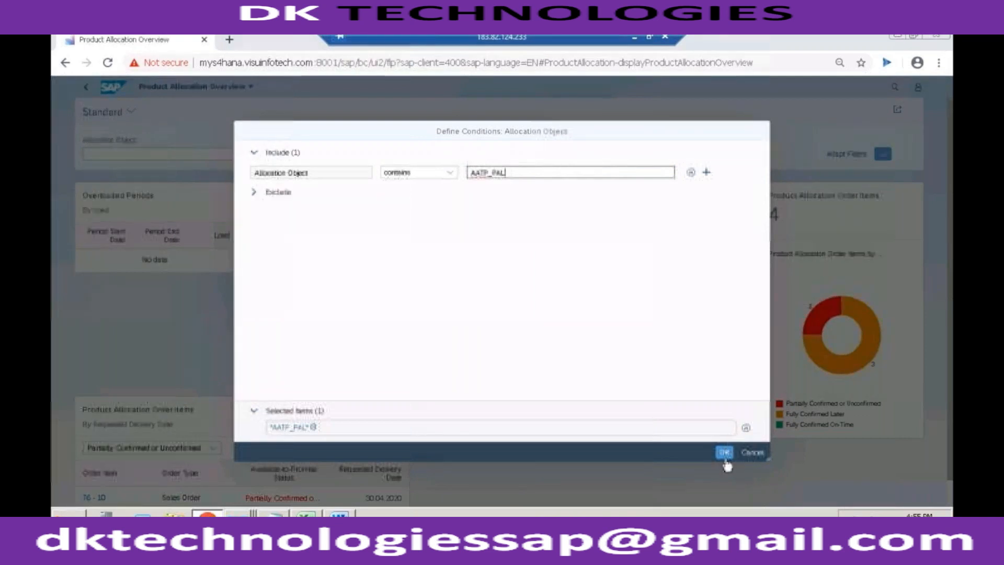
pyautogui.click(724, 453)
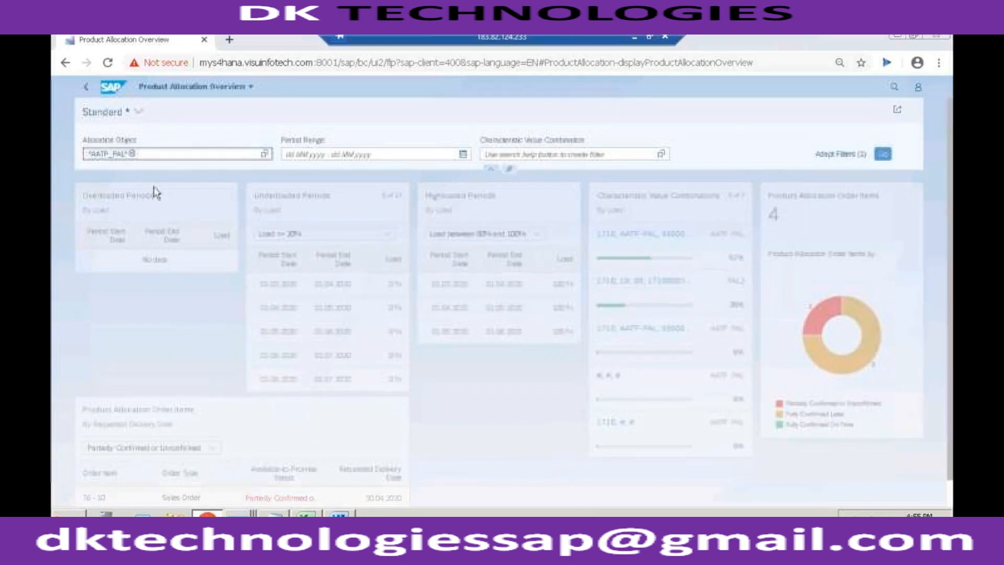
pyautogui.moveTo(661, 280)
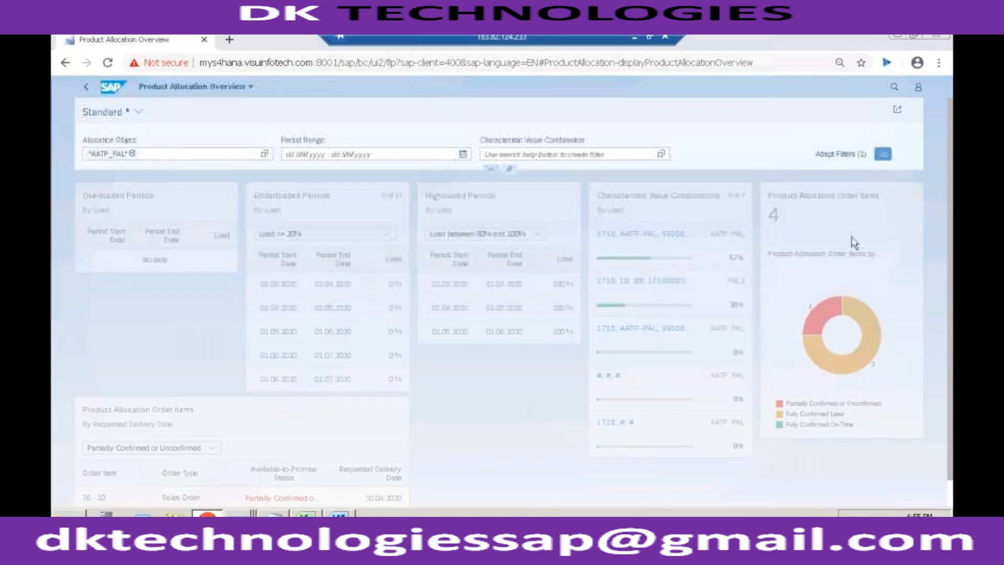
pyautogui.moveTo(626, 295)
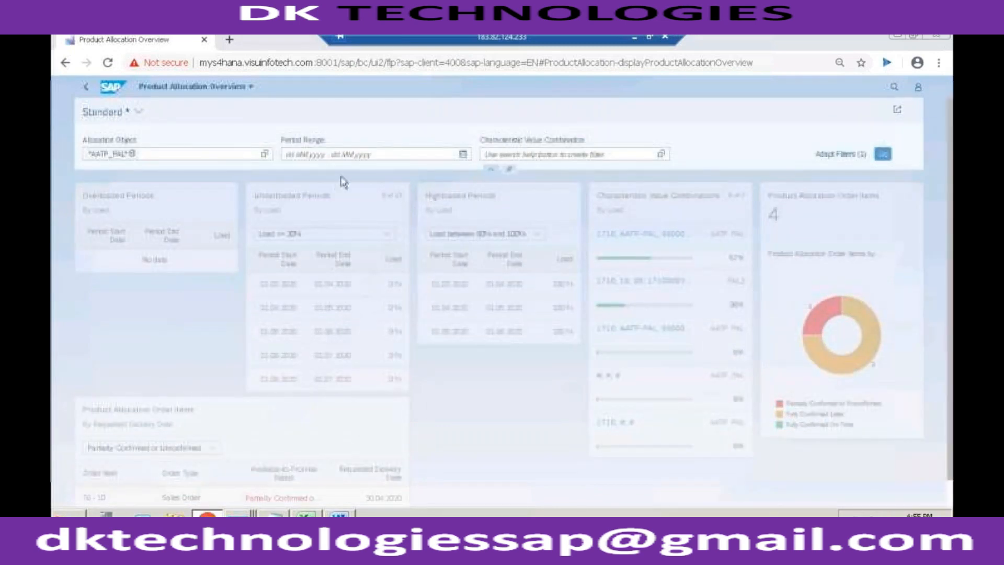
pyautogui.click(84, 87)
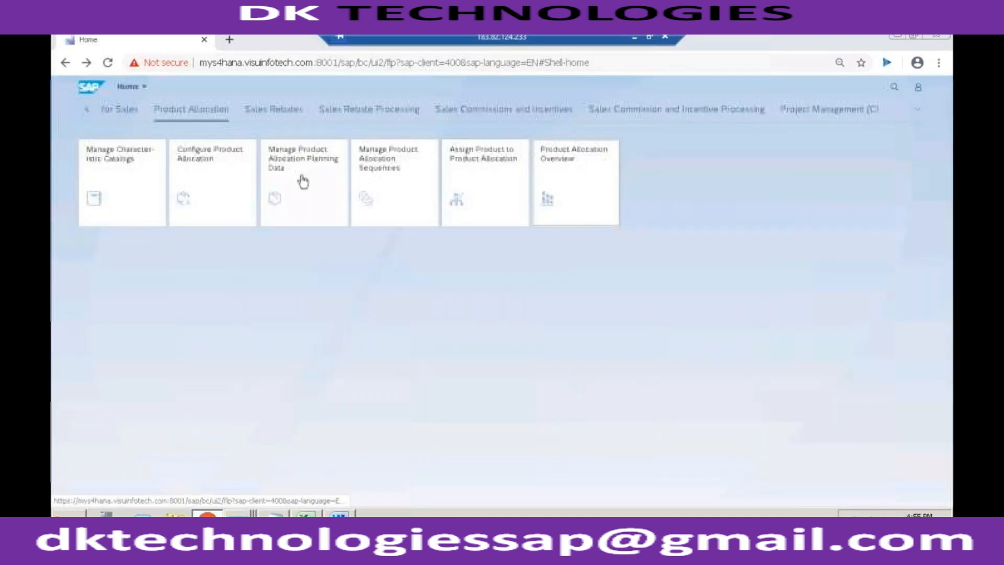
# - In Manage Product Allocation Planning Data, list all objects and open AATP_PAL
pyautogui.click(304, 158)
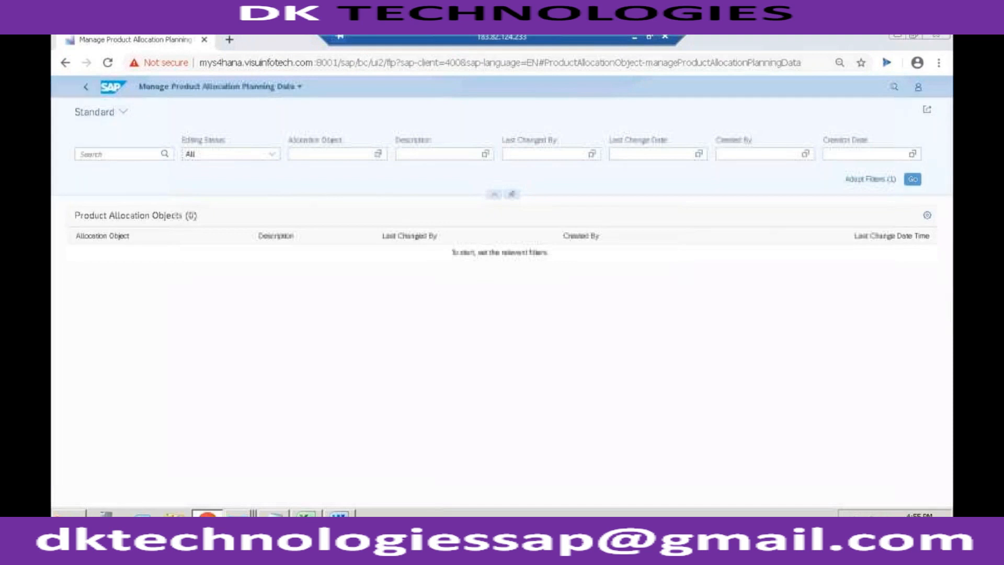
pyautogui.click(912, 179)
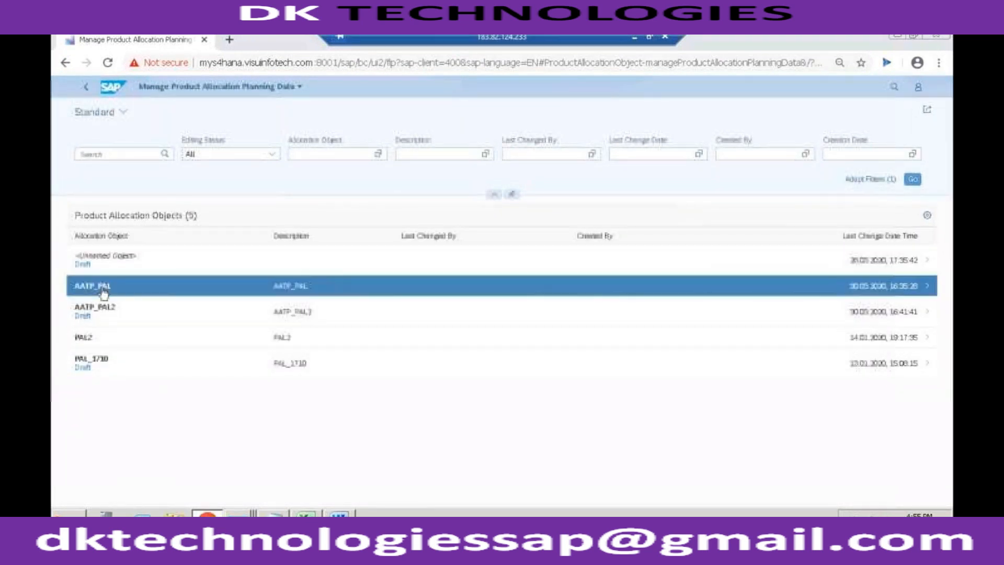
pyautogui.click(94, 286)
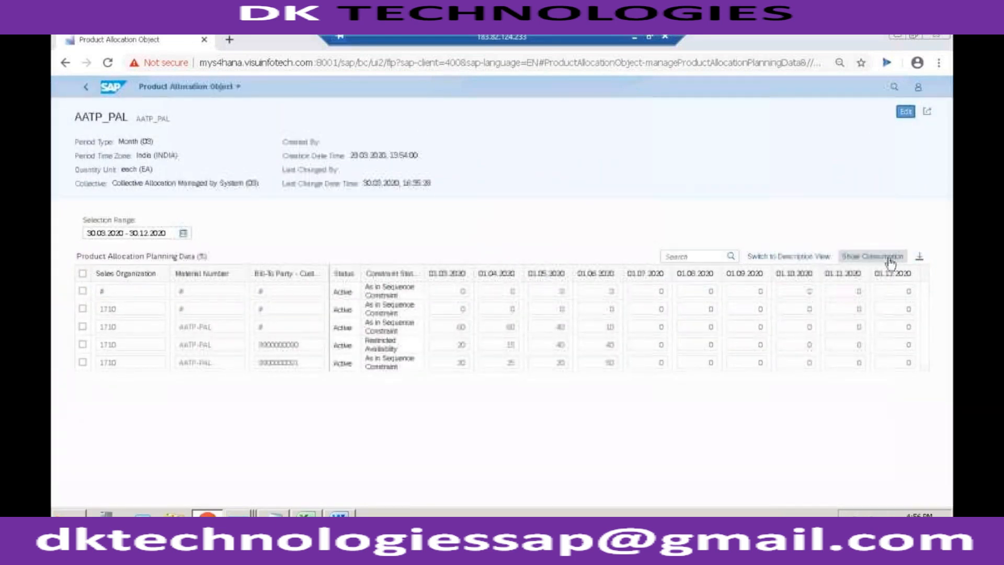
pyautogui.click(871, 255)
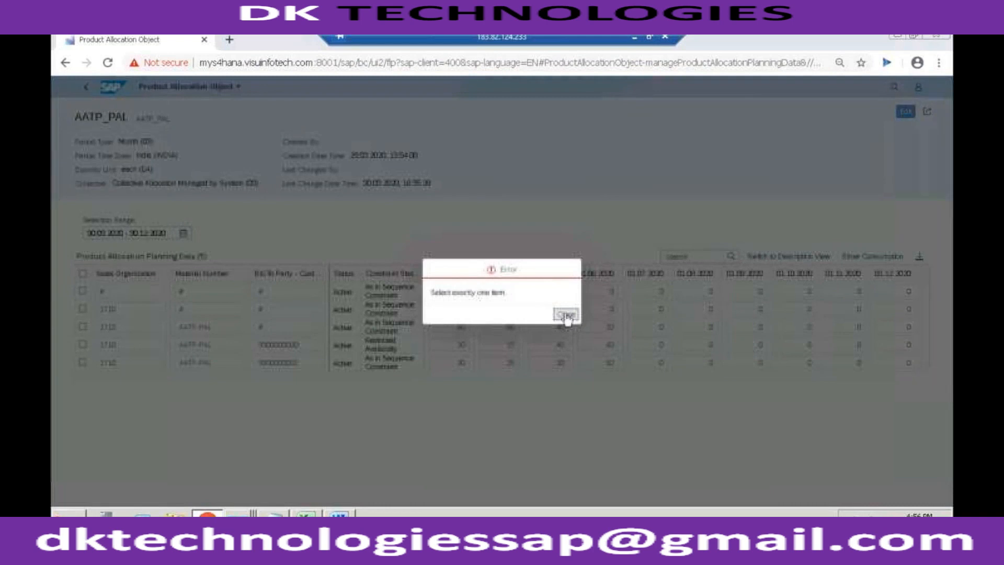
pyautogui.click(566, 315)
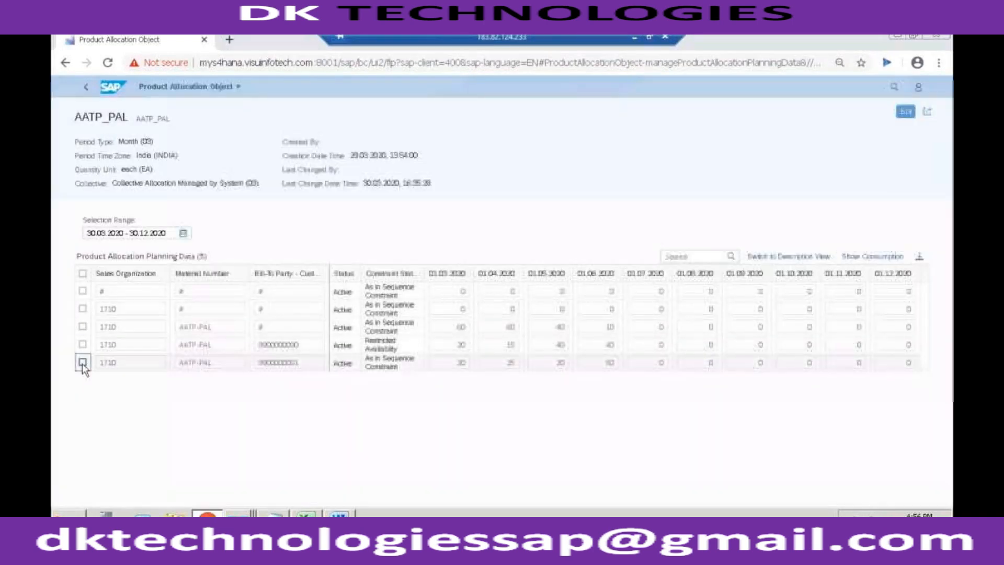
pyautogui.click(82, 362)
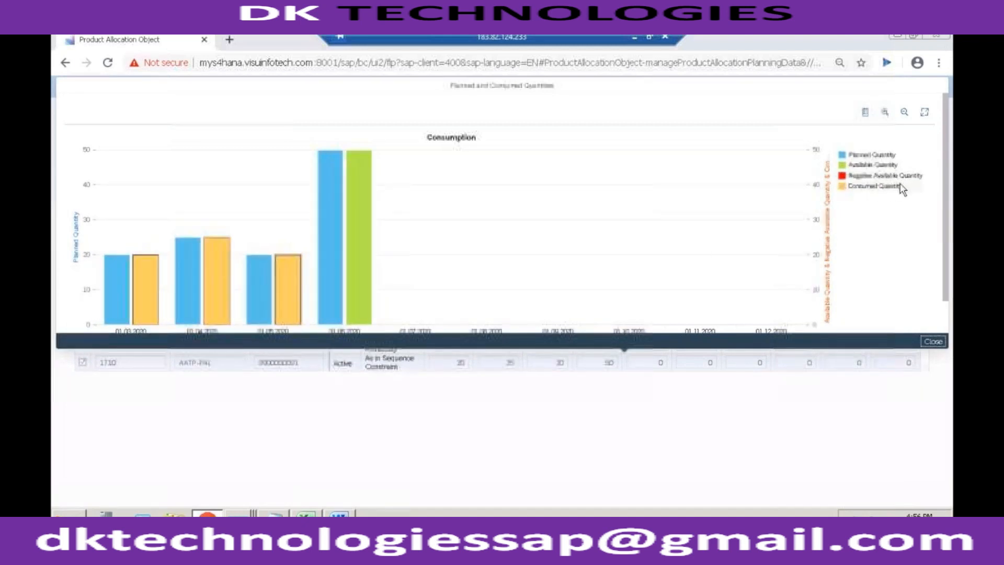
pyautogui.moveTo(143, 290)
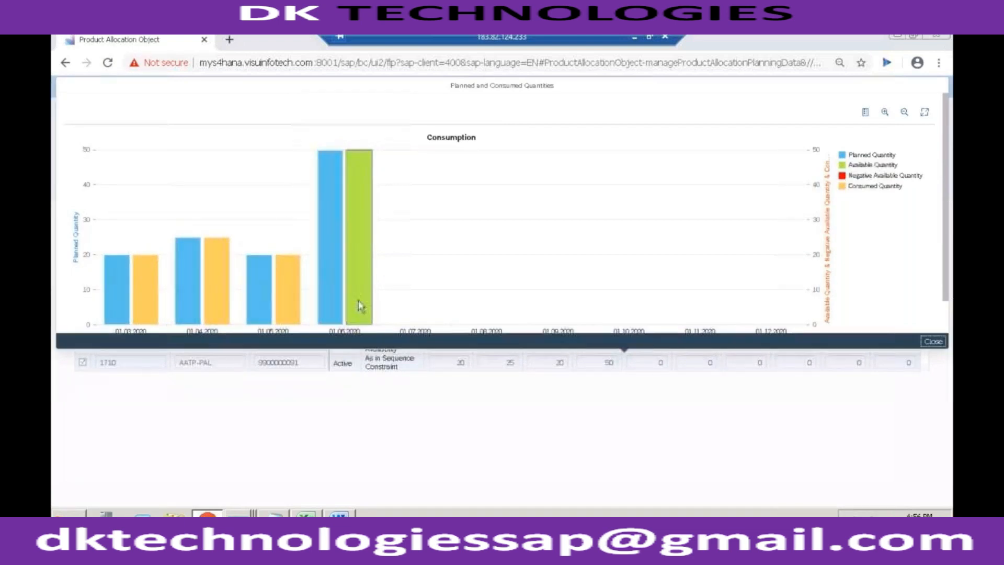
pyautogui.moveTo(367, 221)
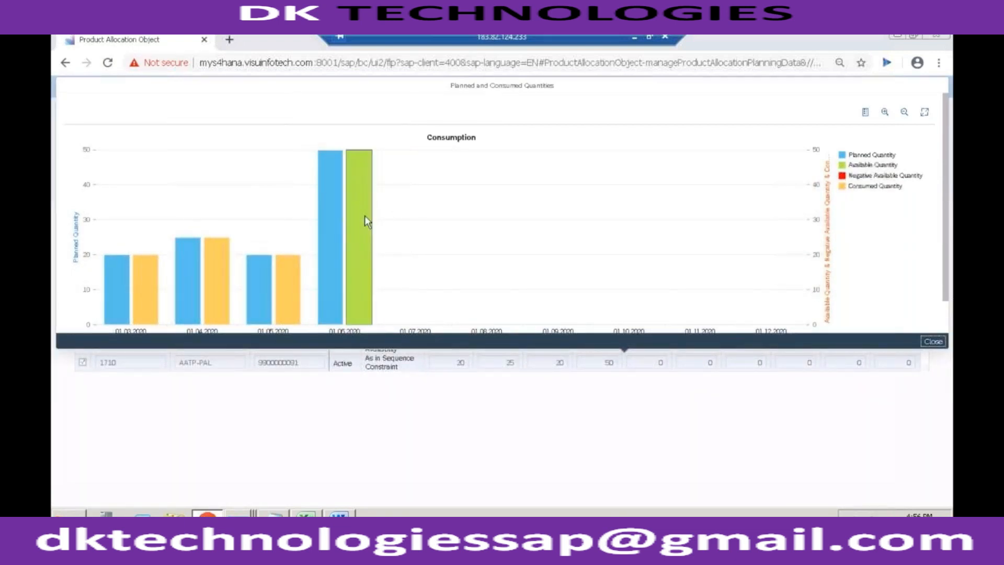
pyautogui.moveTo(374, 241)
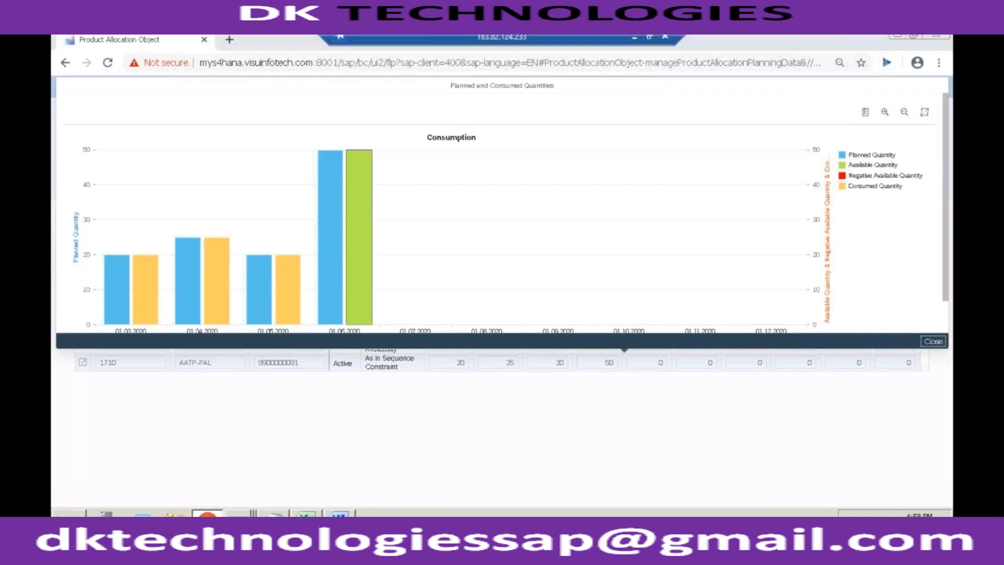
pyautogui.moveTo(325, 170)
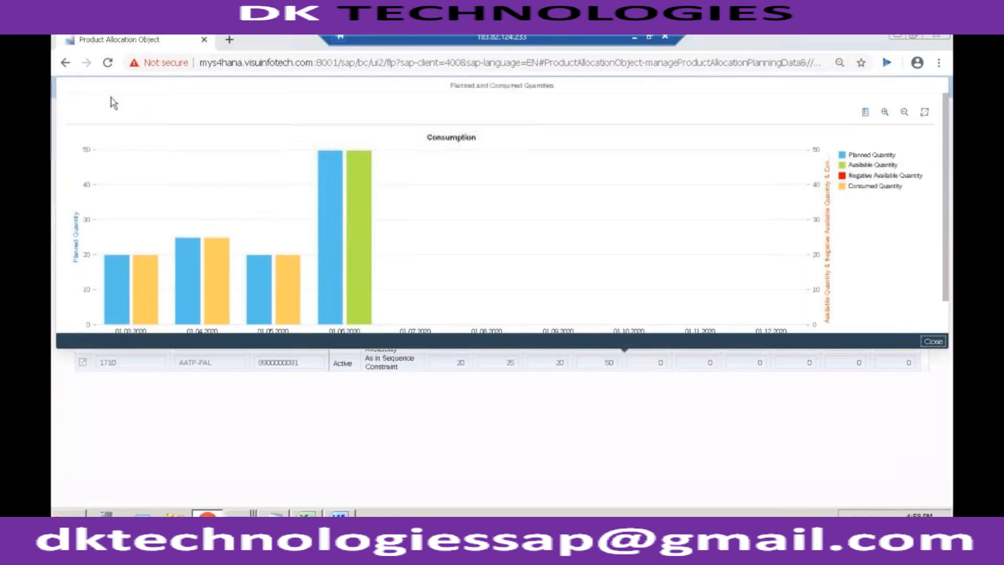
# - Close the consumption chart and return to the launchpad home page
pyautogui.click(66, 63)
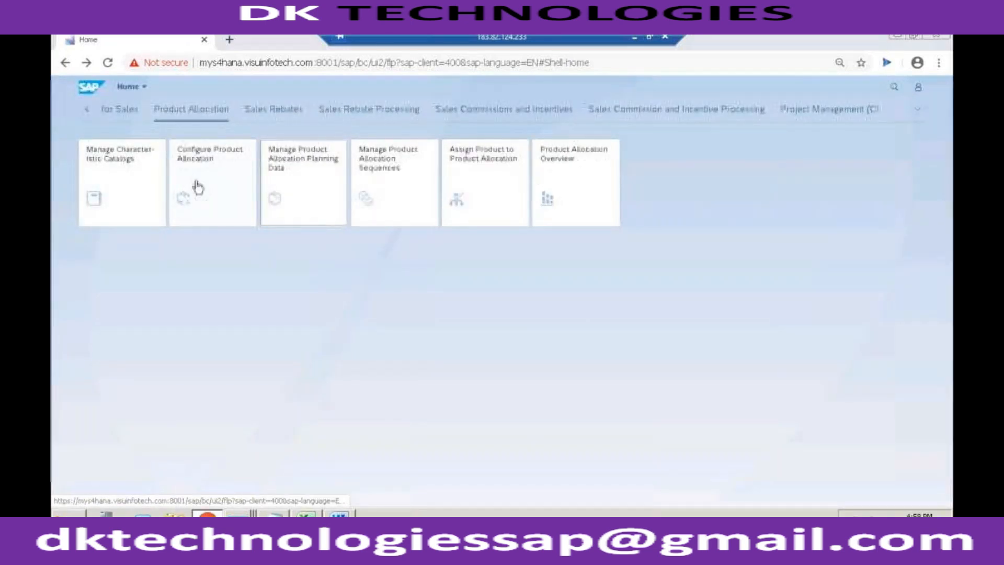
pyautogui.moveTo(200, 186)
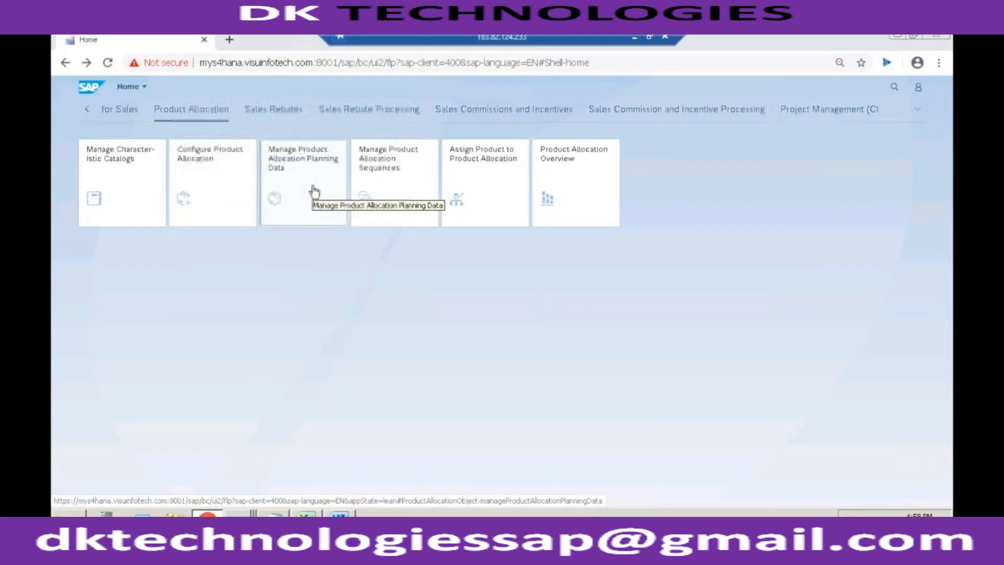
pyautogui.moveTo(416, 190)
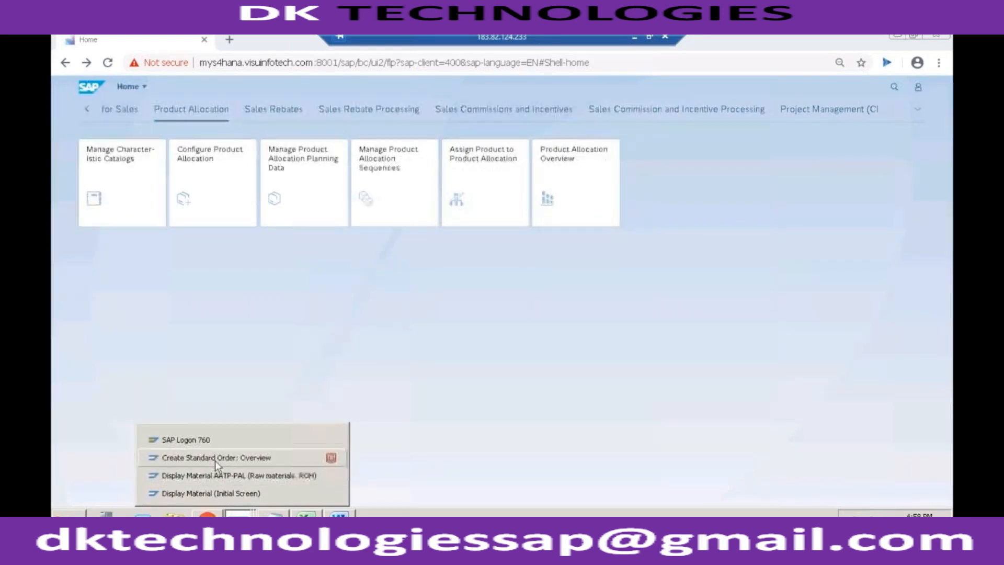
# - Display standard order 76, review its Procurement tab (schedule lines CP, requirement type 041), then switch to Display Material for AATP-PAL
pyautogui.click(217, 457)
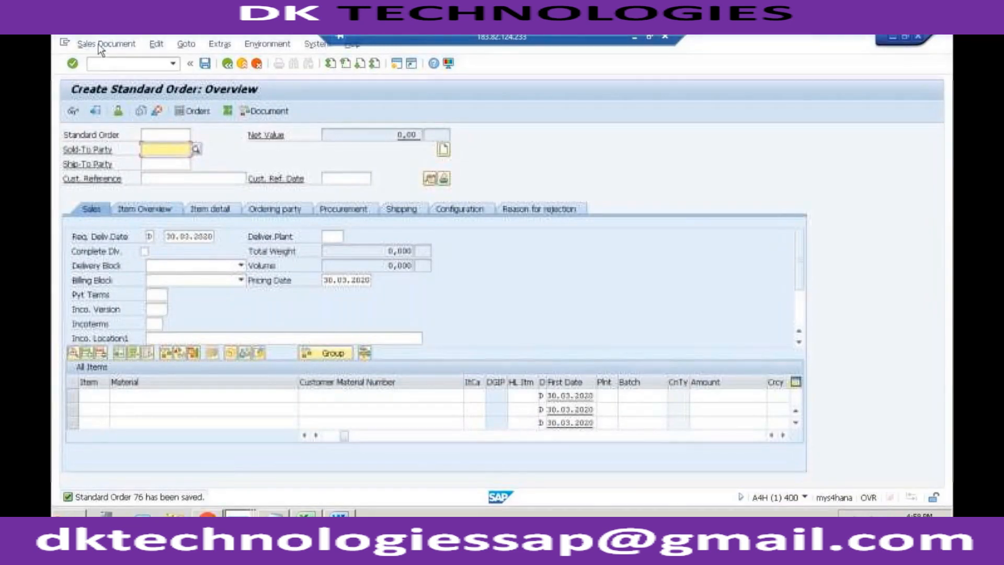
pyautogui.click(107, 43)
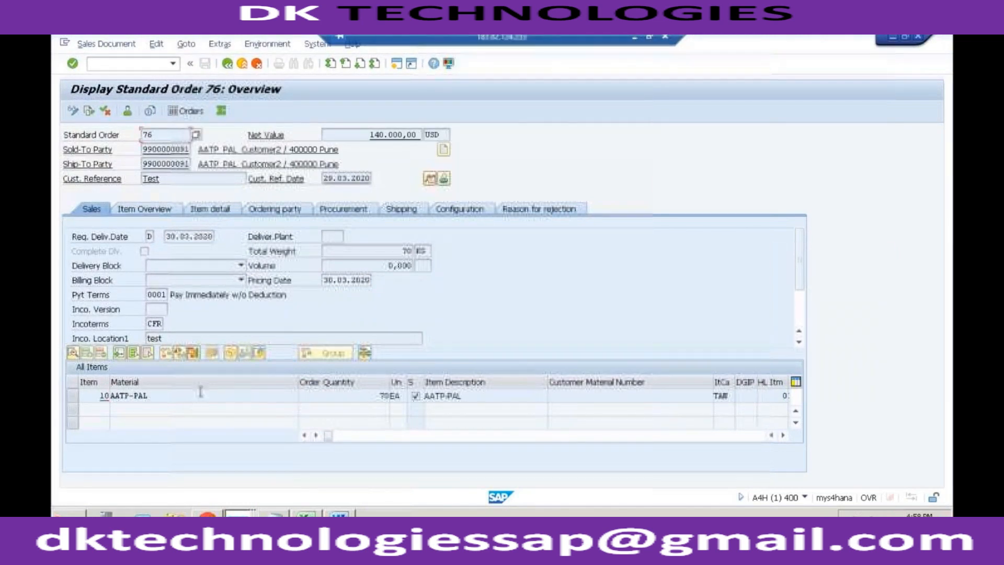
pyautogui.click(344, 208)
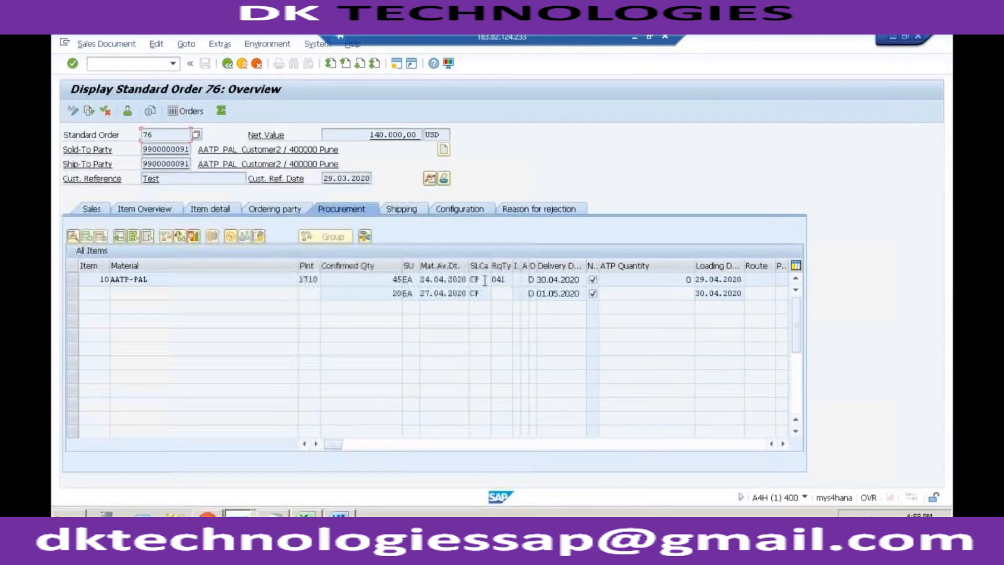
pyautogui.click(478, 280)
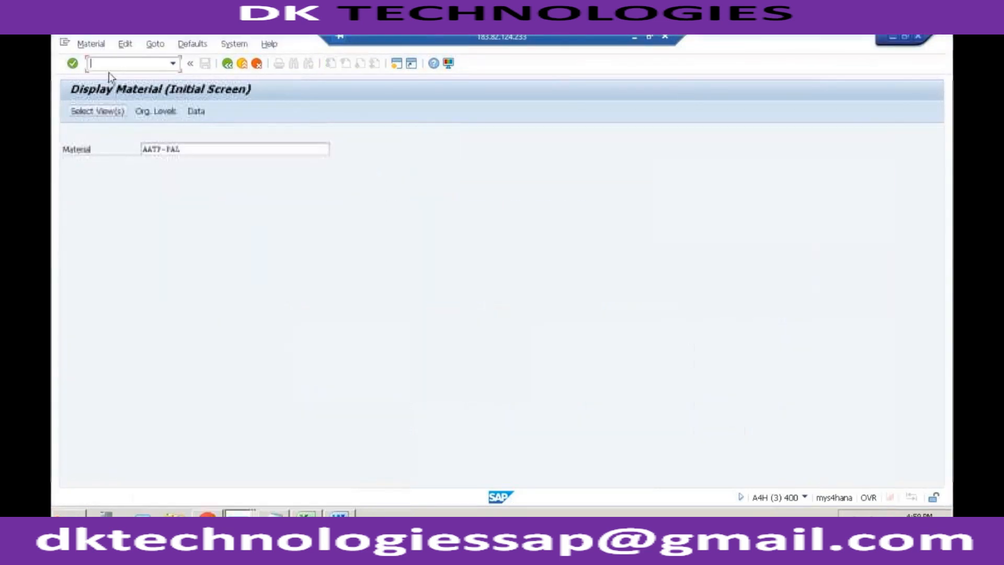
# - Start customizing with /ns, open the SAP Reference IMG and expand Sales and Distribution down to Transfer of Requirements
pyautogui.write('/ns')
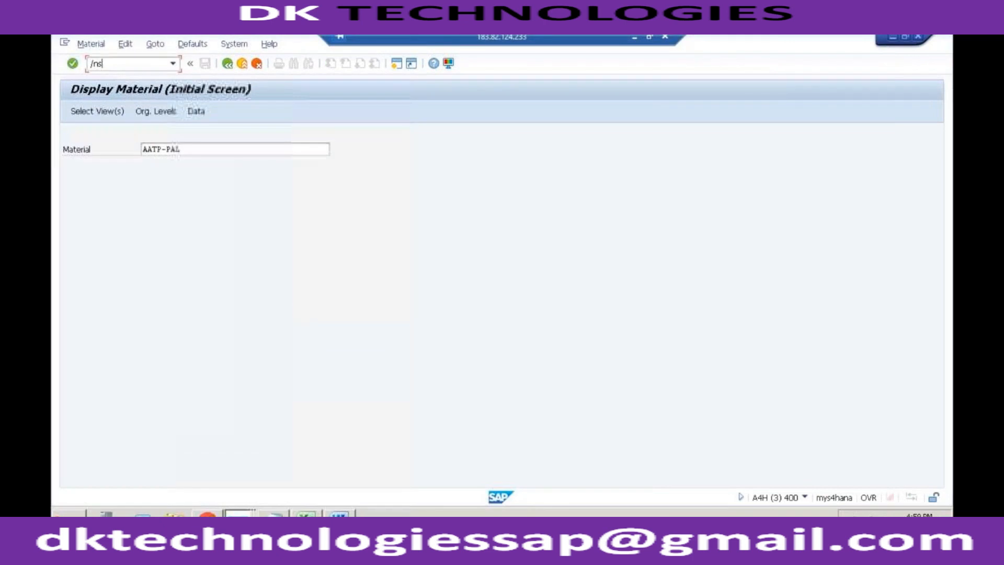
pyautogui.press('Enter')
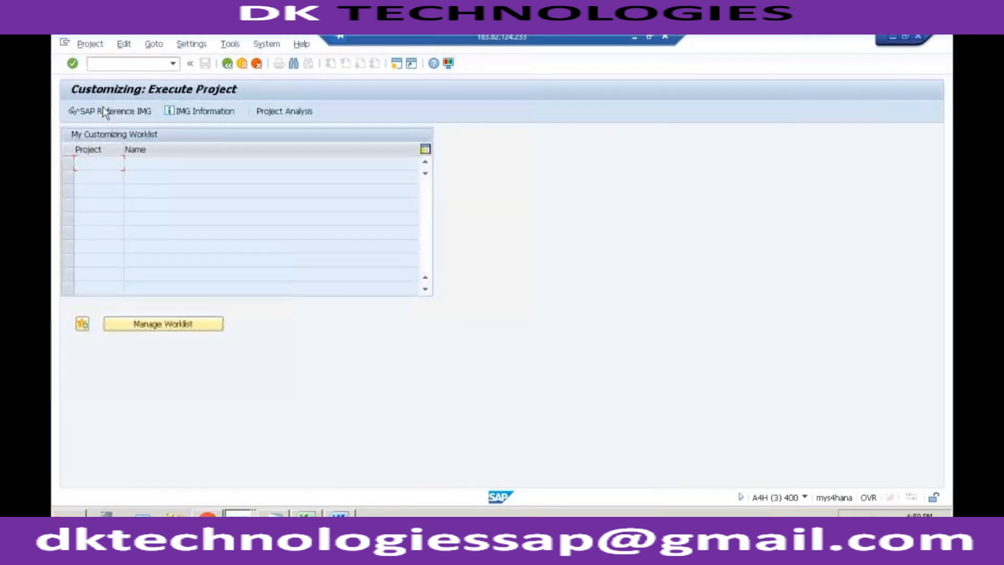
pyautogui.click(110, 111)
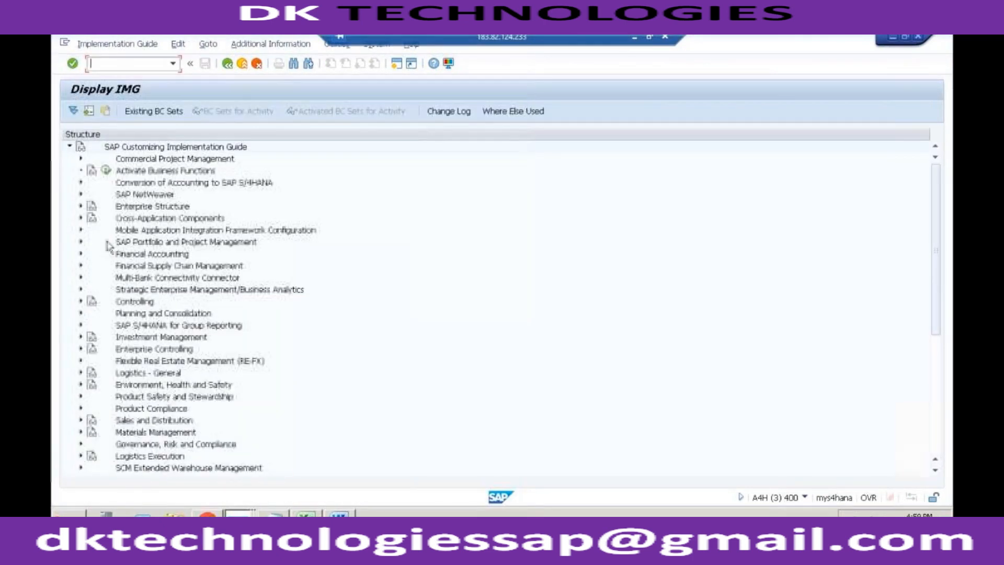
pyautogui.moveTo(118, 387)
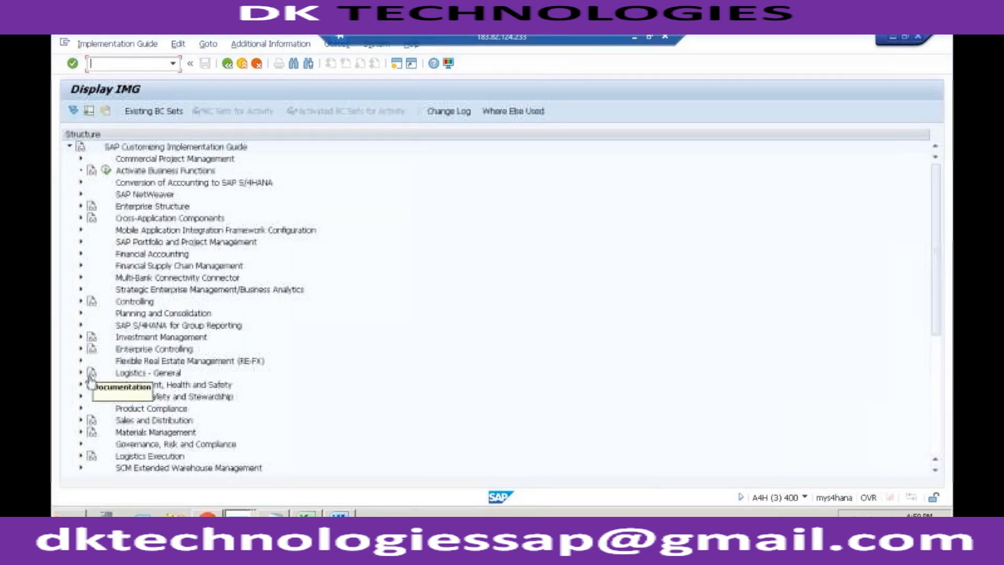
pyautogui.moveTo(81, 287)
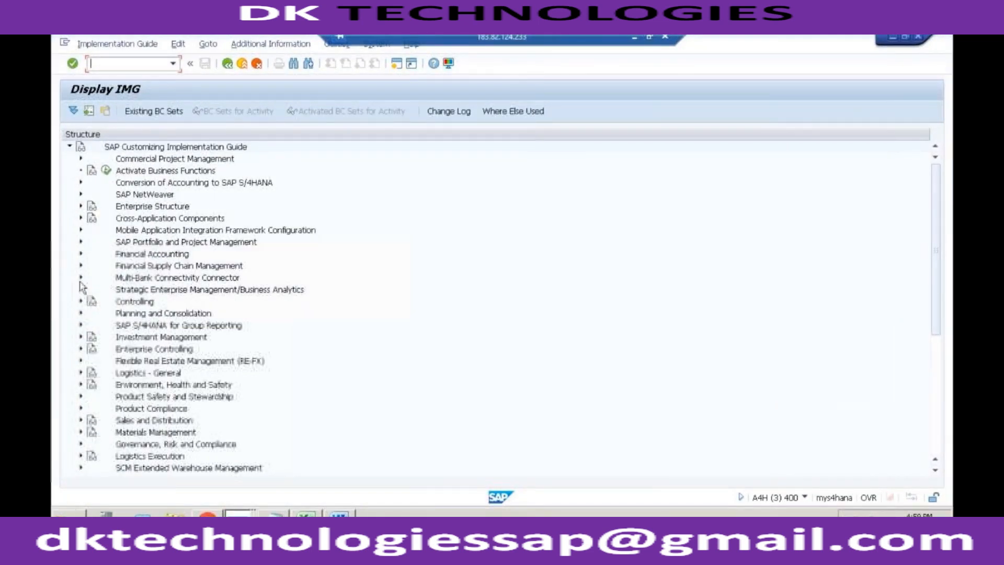
pyautogui.moveTo(105, 401)
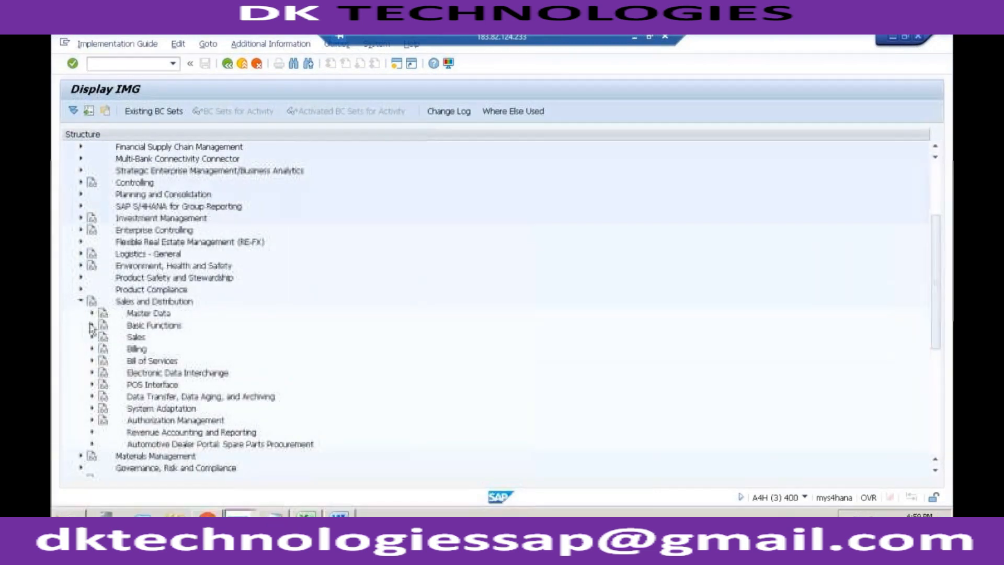
pyautogui.click(92, 325)
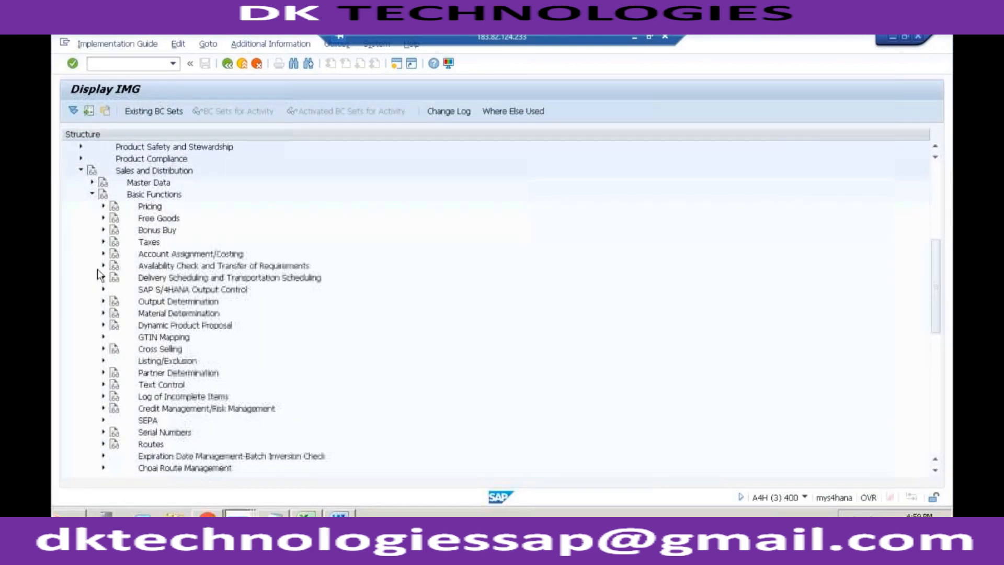
pyautogui.click(103, 264)
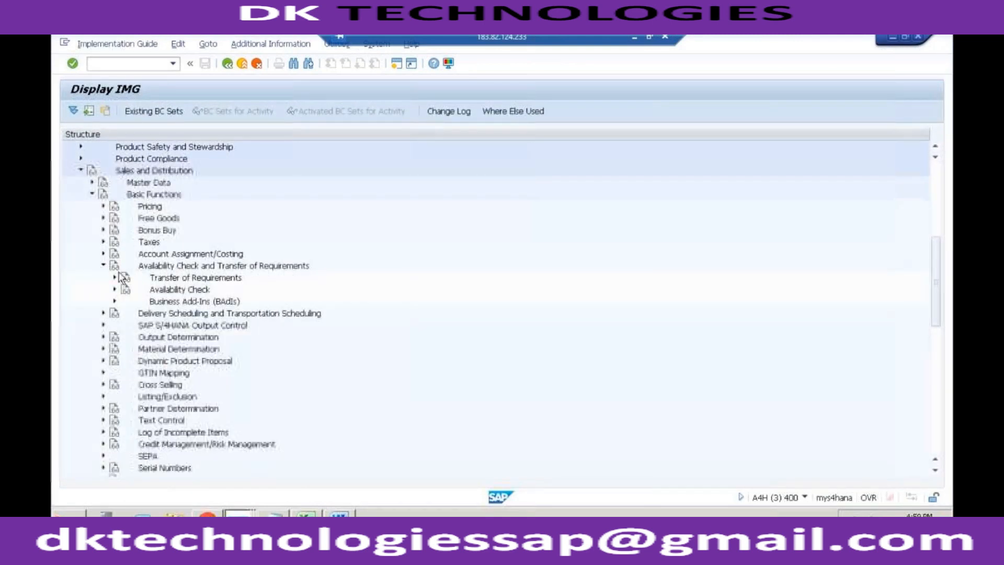
pyautogui.click(116, 277)
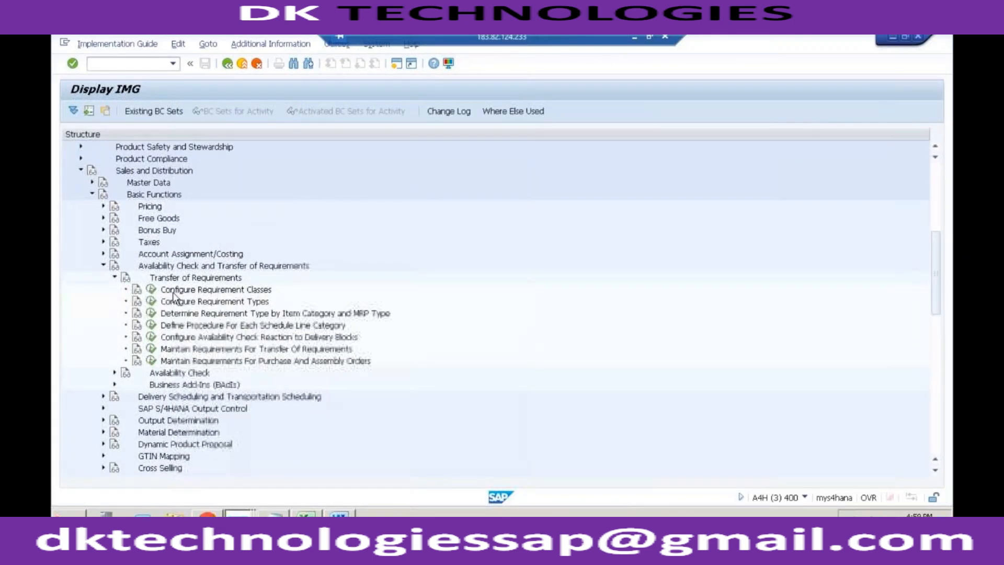
# - In Configure Requirement Classes, ensure PdA is ticked for class 041, then go back to the IMG tree
pyautogui.doubleClick(216, 289)
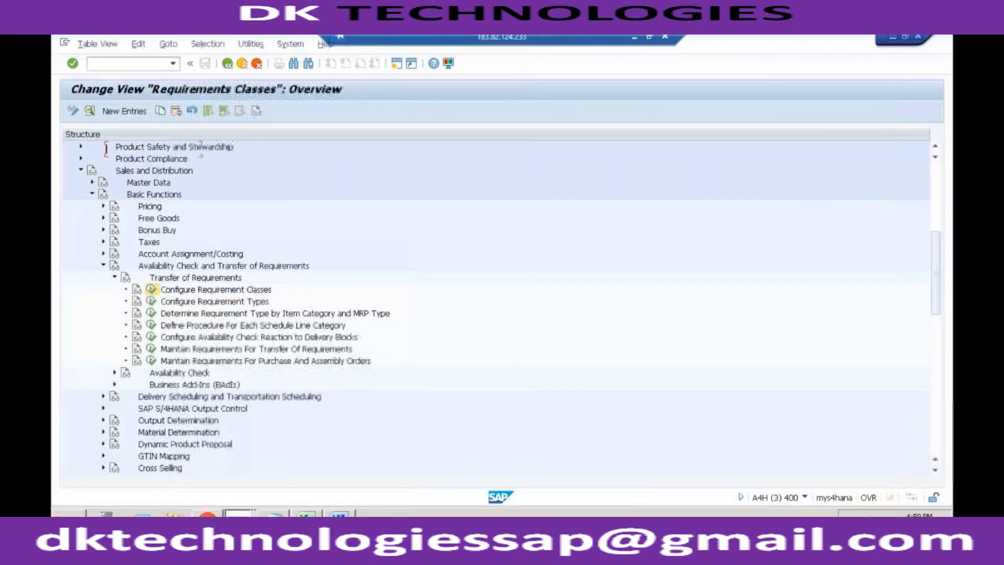
pyautogui.doubleClick(218, 290)
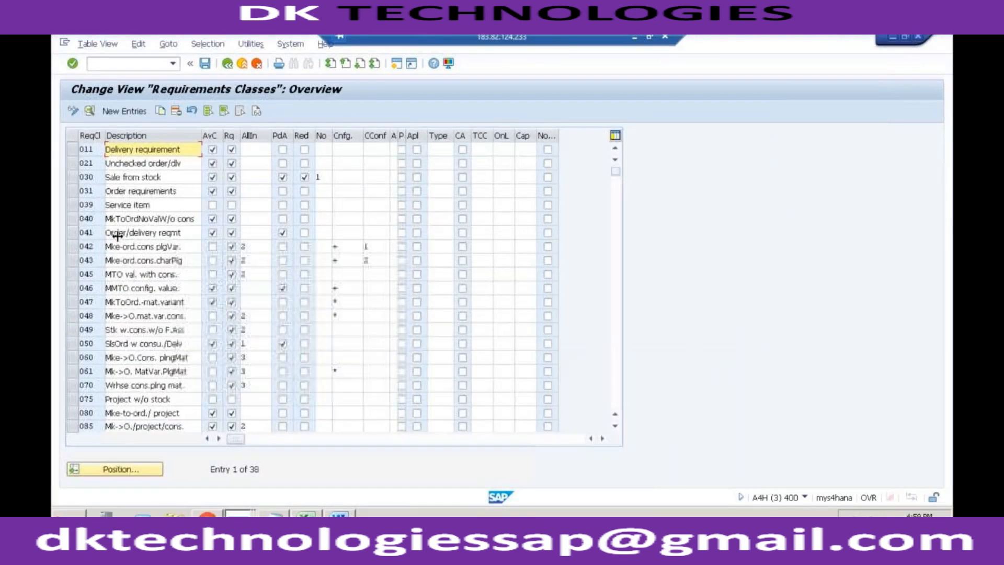
pyautogui.click(280, 232)
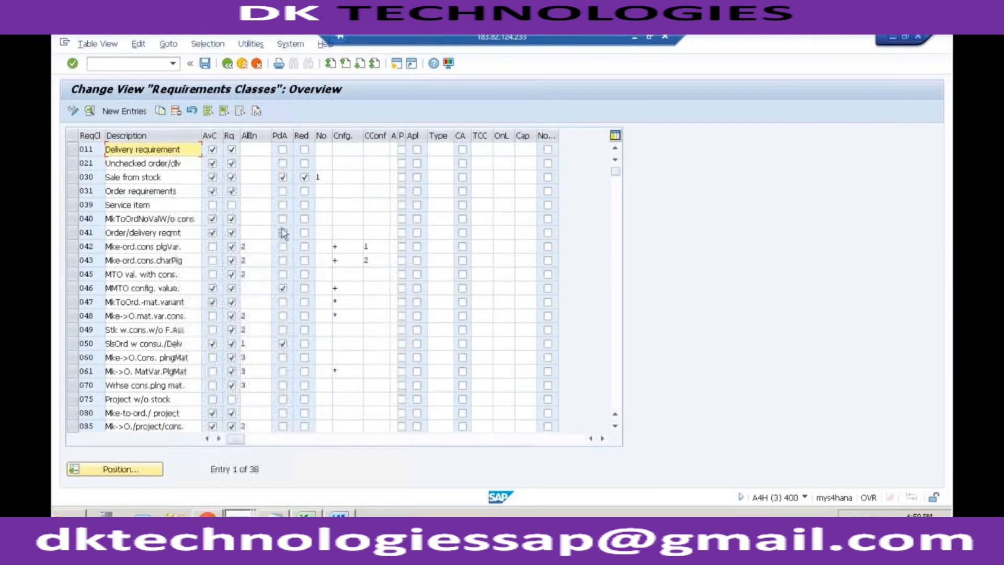
pyautogui.click(280, 232)
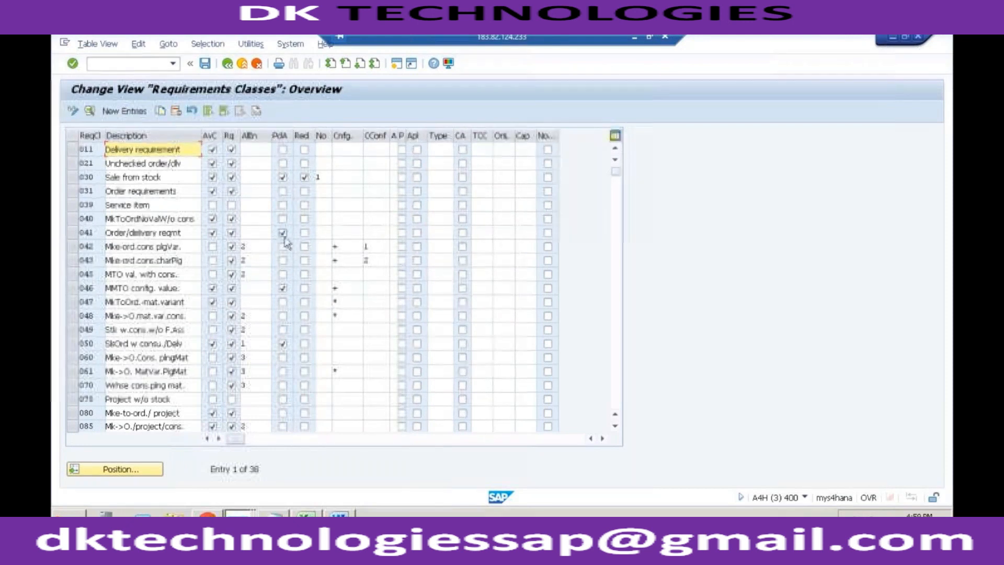
pyautogui.click(224, 64)
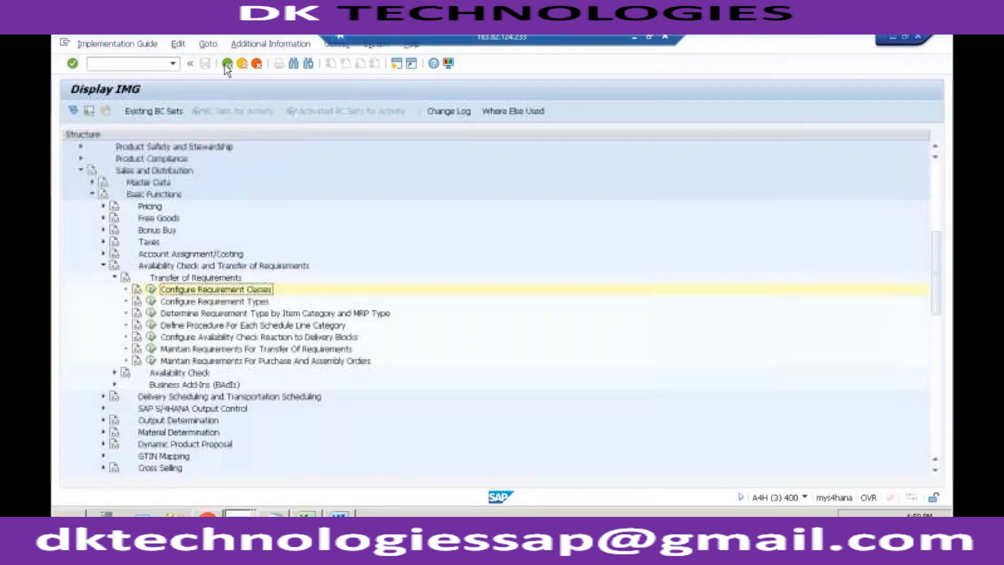
# - In Define Procedure For Each Schedule Line Category, tick product allocation for category CP
pyautogui.click(253, 325)
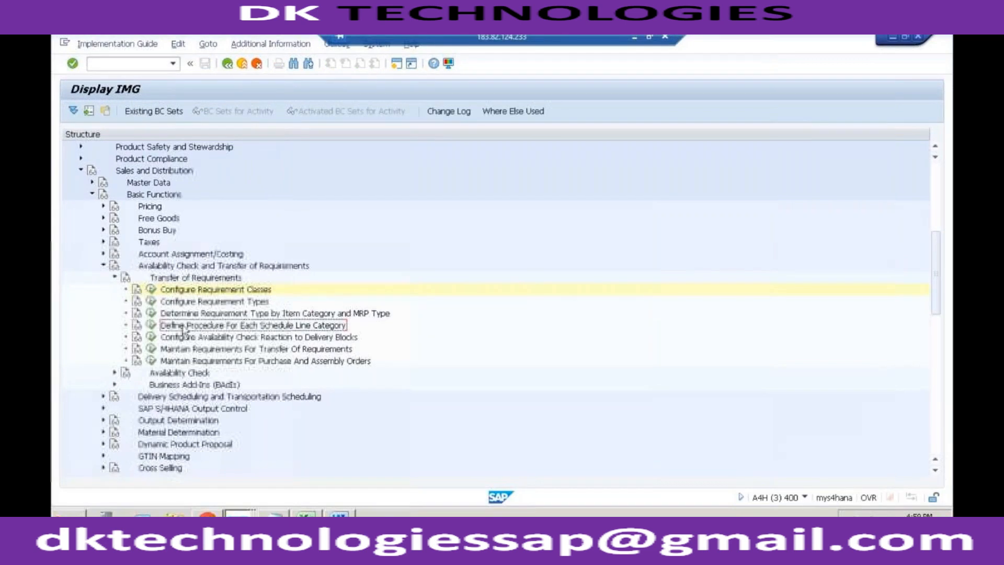
pyautogui.doubleClick(257, 324)
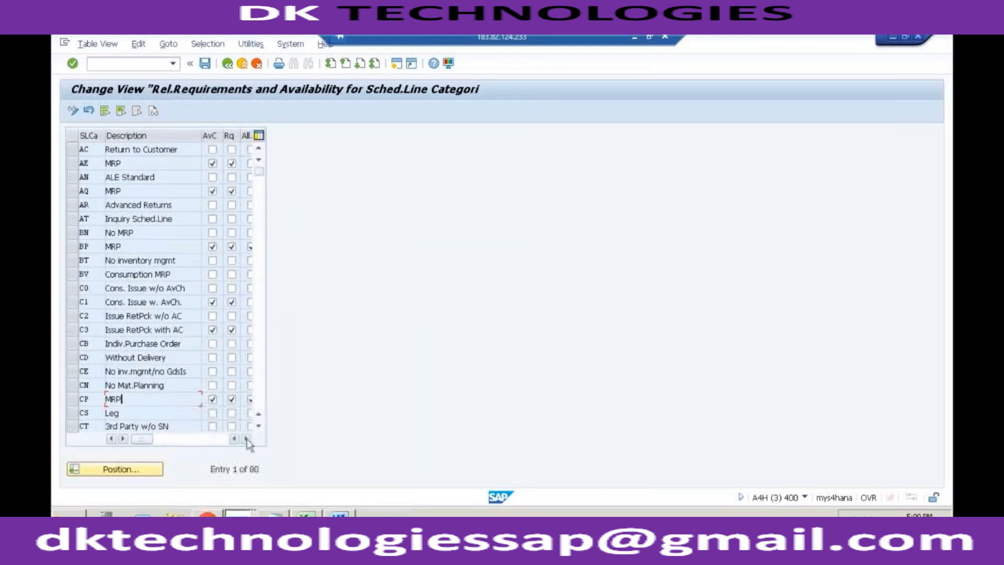
pyautogui.click(249, 438)
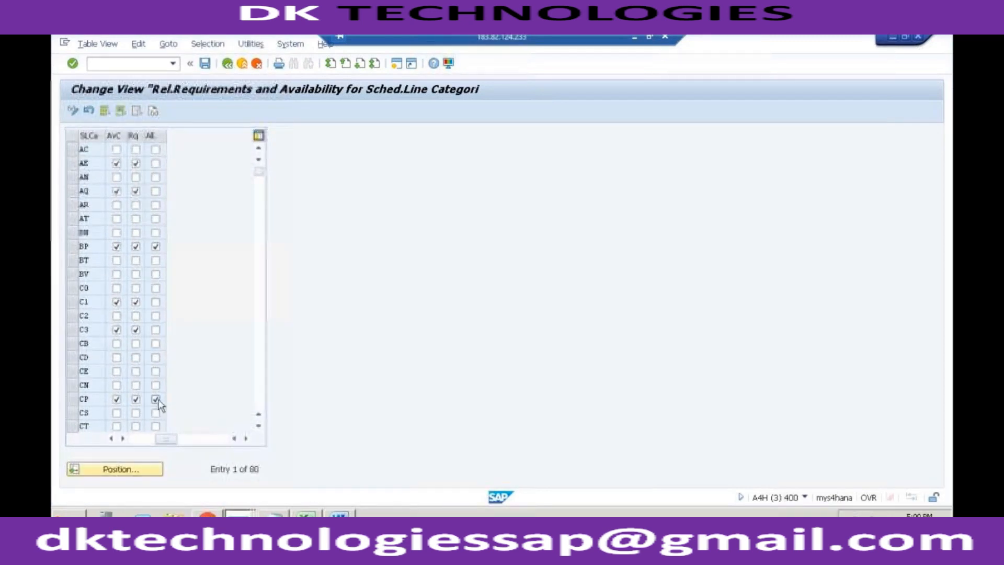
pyautogui.click(155, 399)
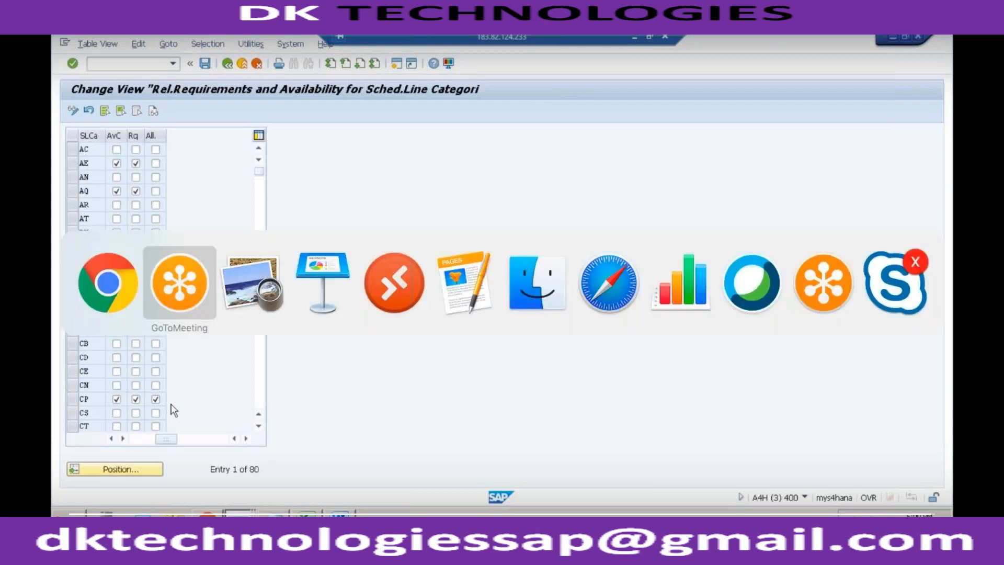
pyautogui.moveTo(394, 282)
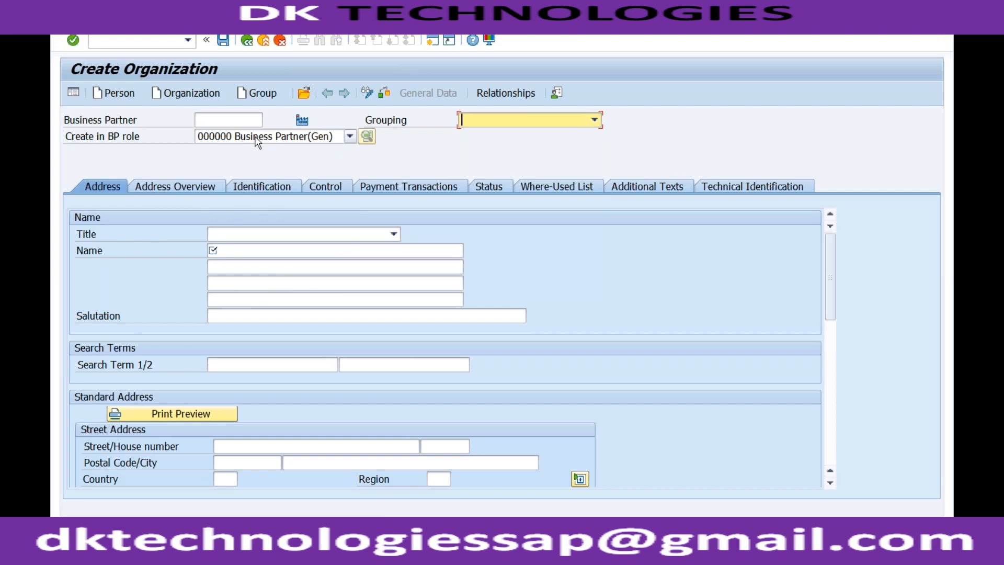
# - Browse the Create in BP role choices, then bring up the Customize Local Layout functions
pyautogui.click(349, 136)
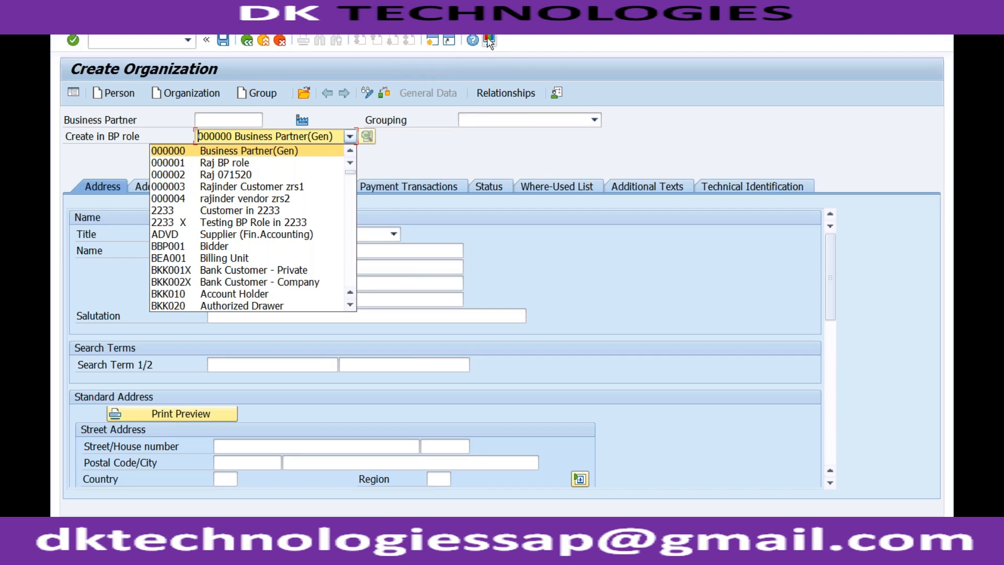
pyautogui.click(488, 40)
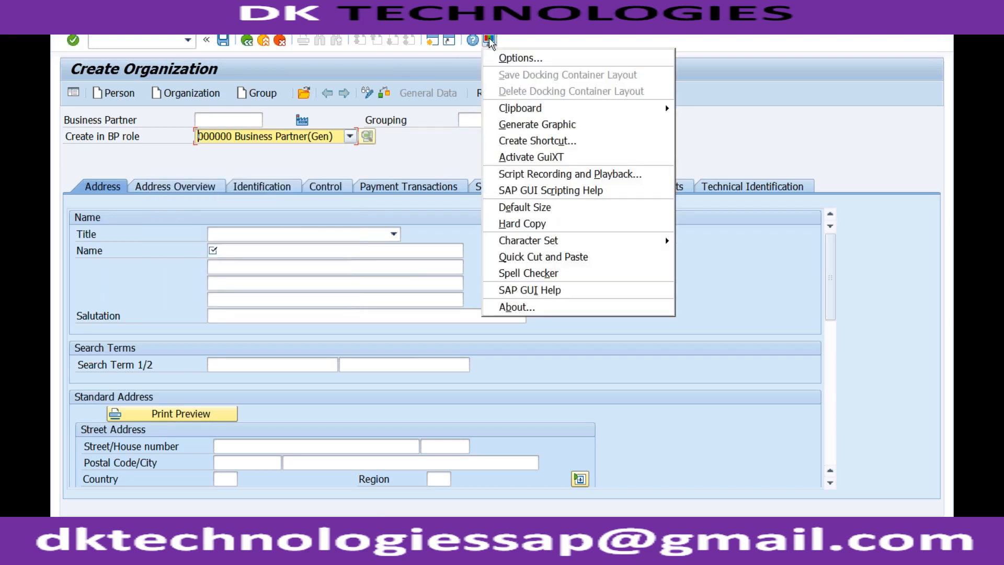
pyautogui.moveTo(520, 58)
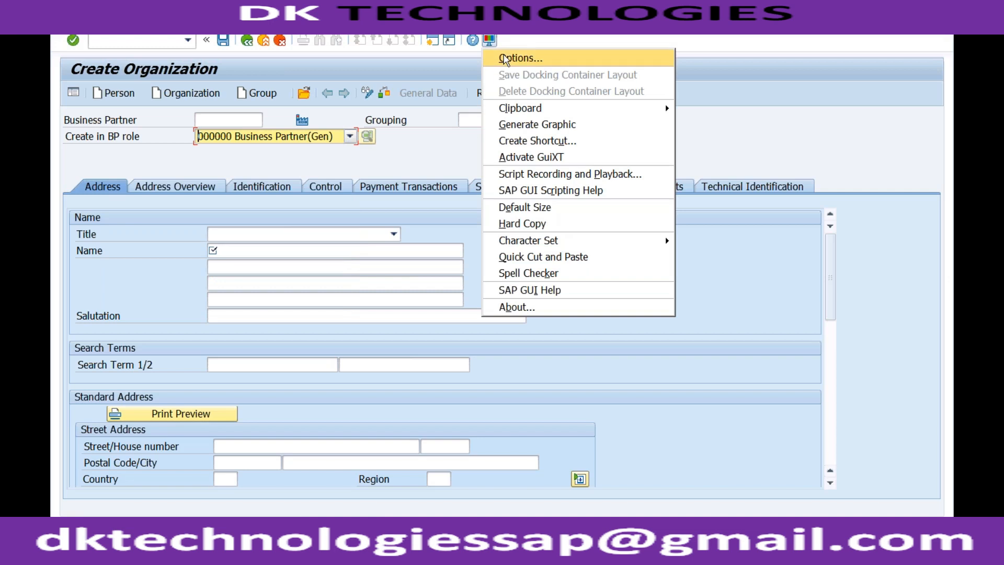
# - In GUI Options, expand Interaction Design and view the Visualization 1 settings page
pyautogui.click(520, 59)
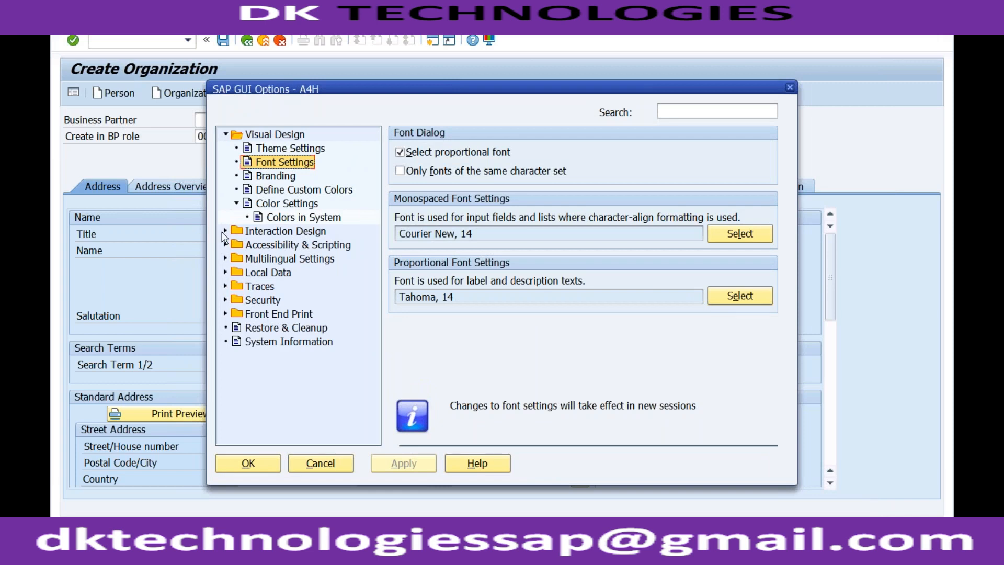
pyautogui.click(226, 231)
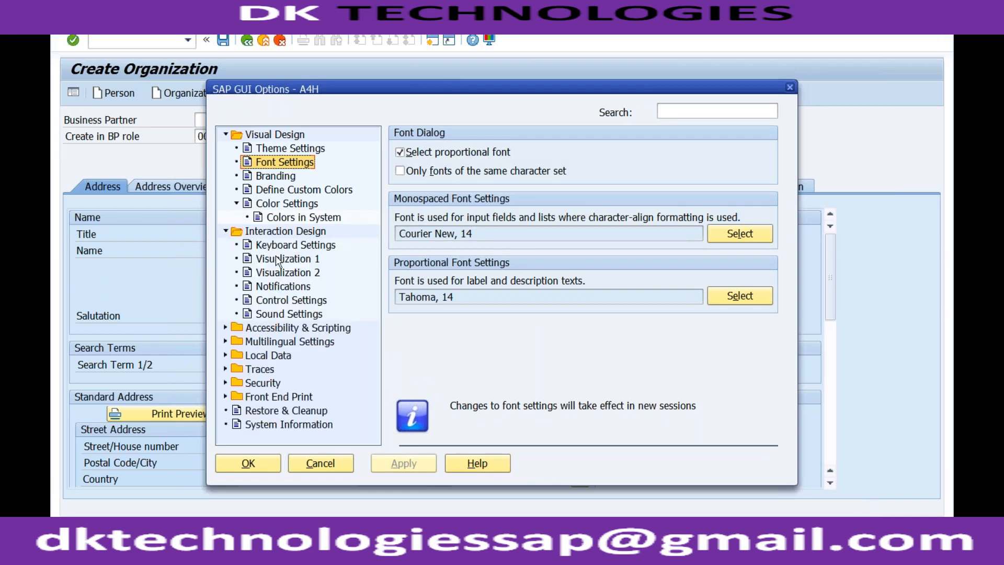
pyautogui.click(286, 258)
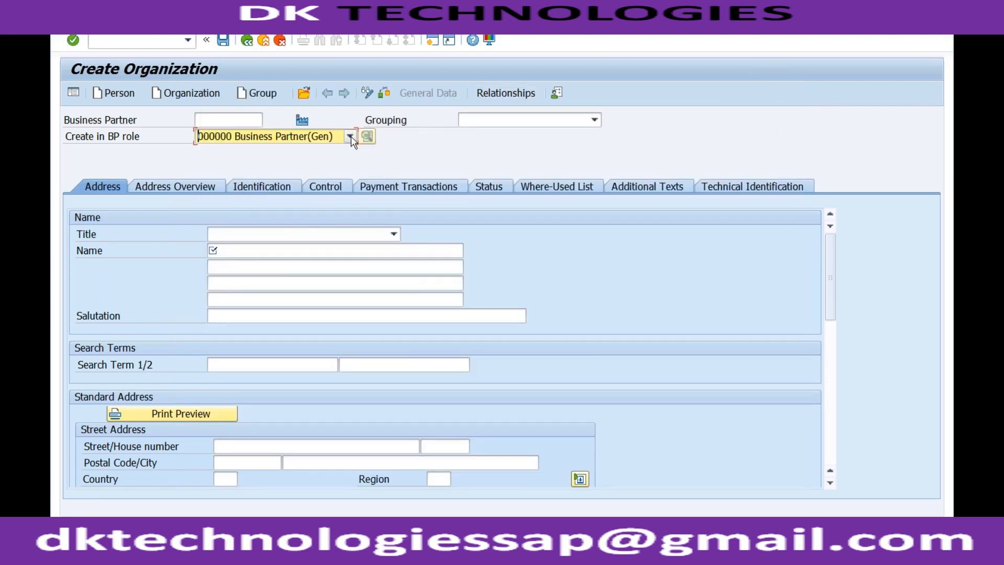
# - Show the BP role choices again, now with role codes listed beside descriptions
pyautogui.click(350, 136)
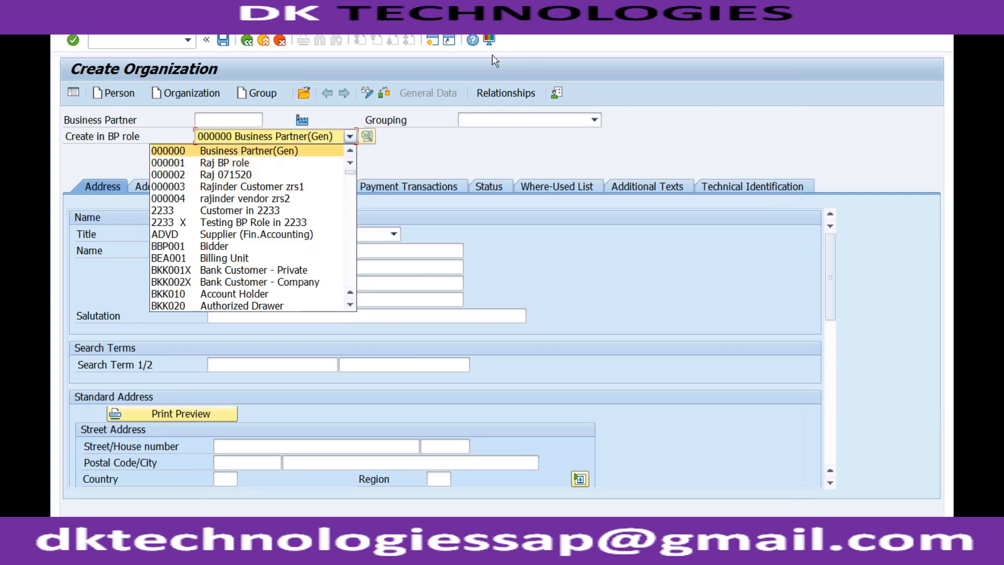
pyautogui.moveTo(504, 48)
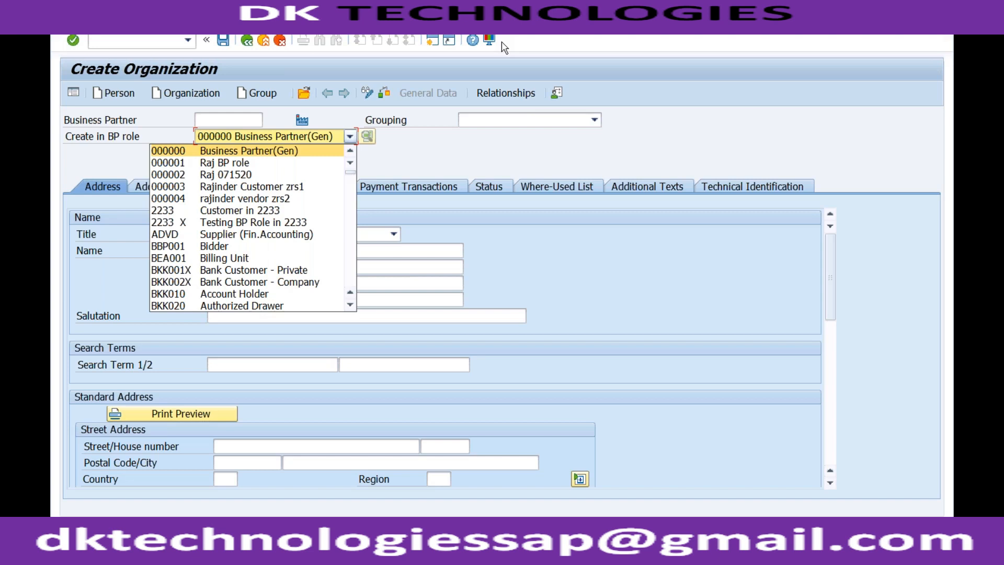
pyautogui.moveTo(559, 70)
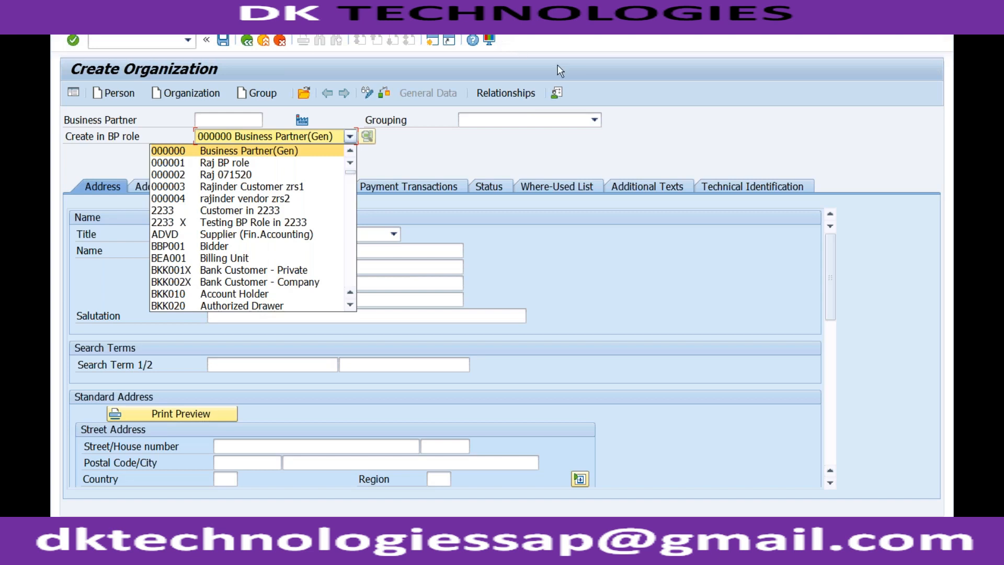
pyautogui.moveTo(670, 104)
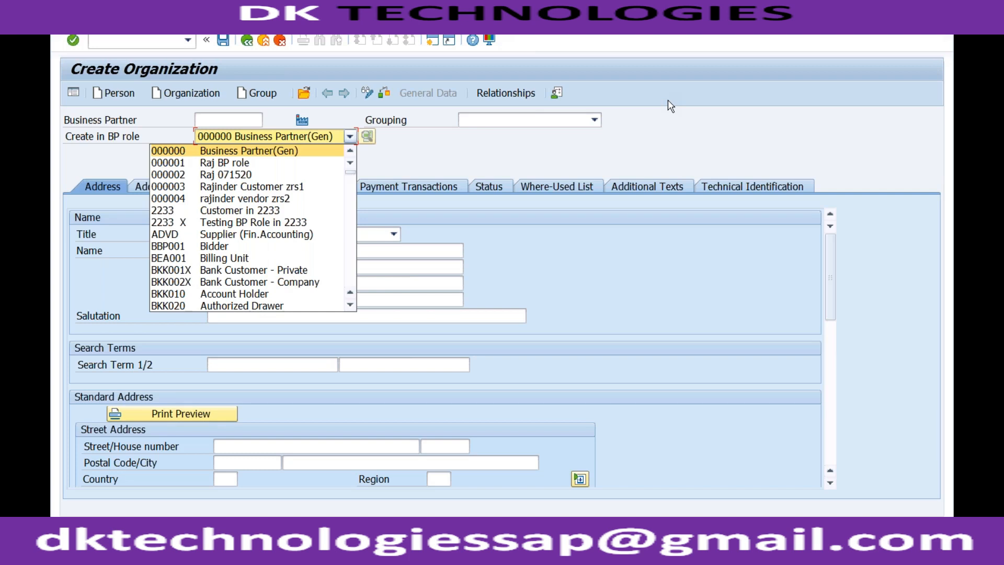
pyautogui.moveTo(694, 131)
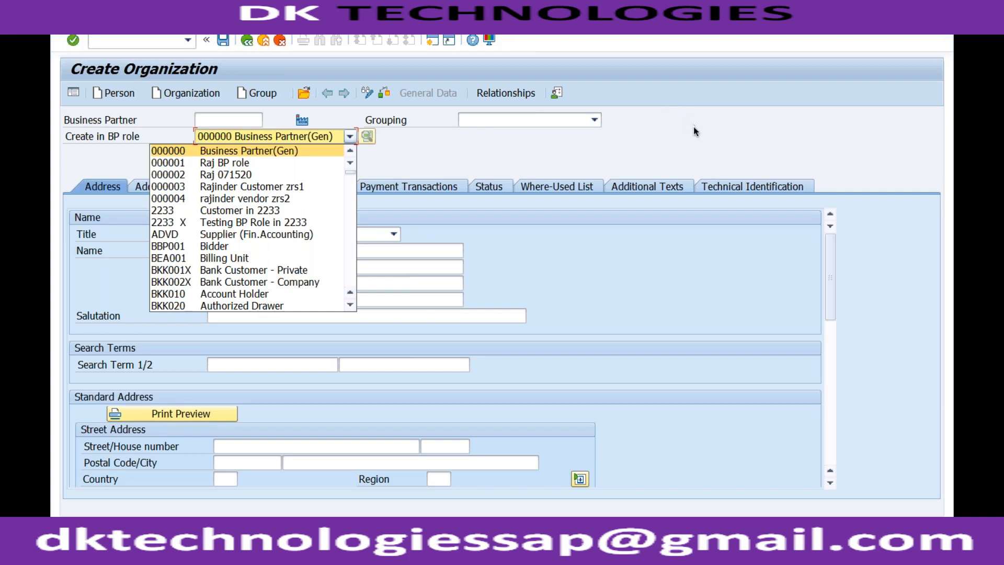